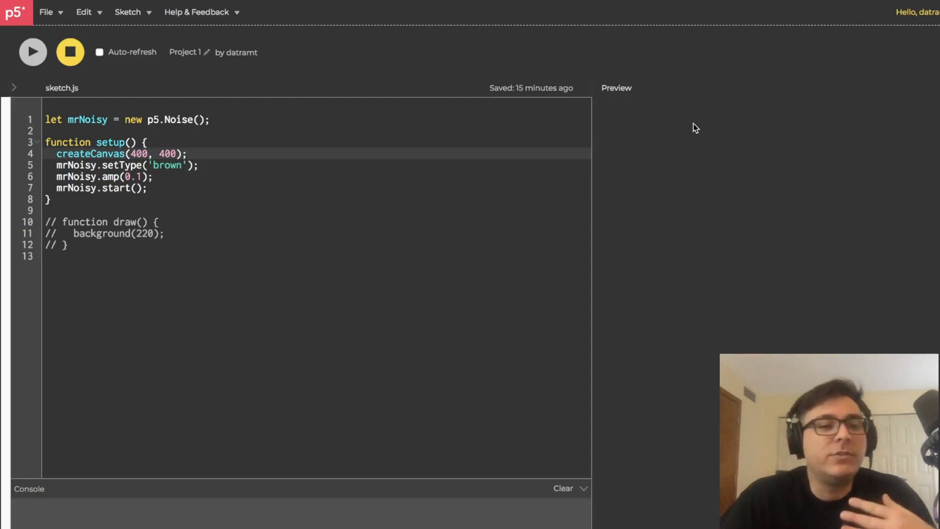
mouse_move(421, 96)
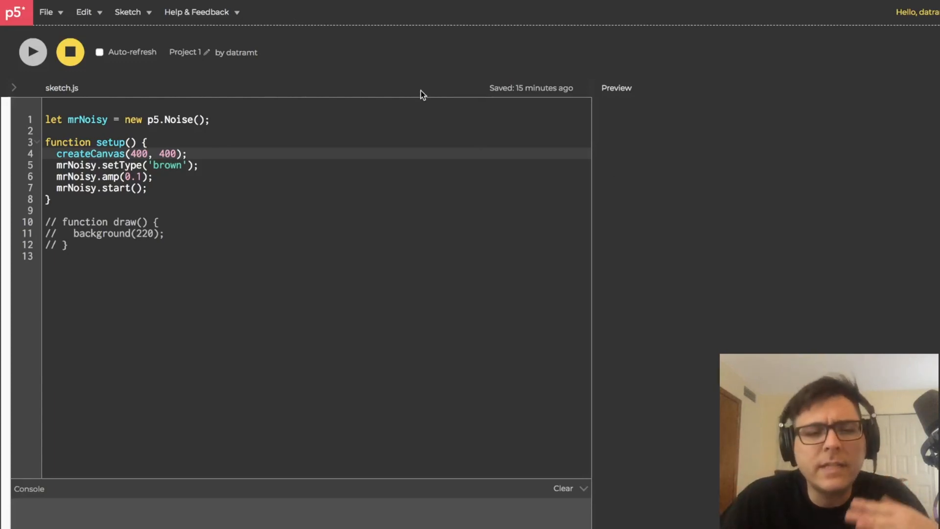
mouse_move(247, 88)
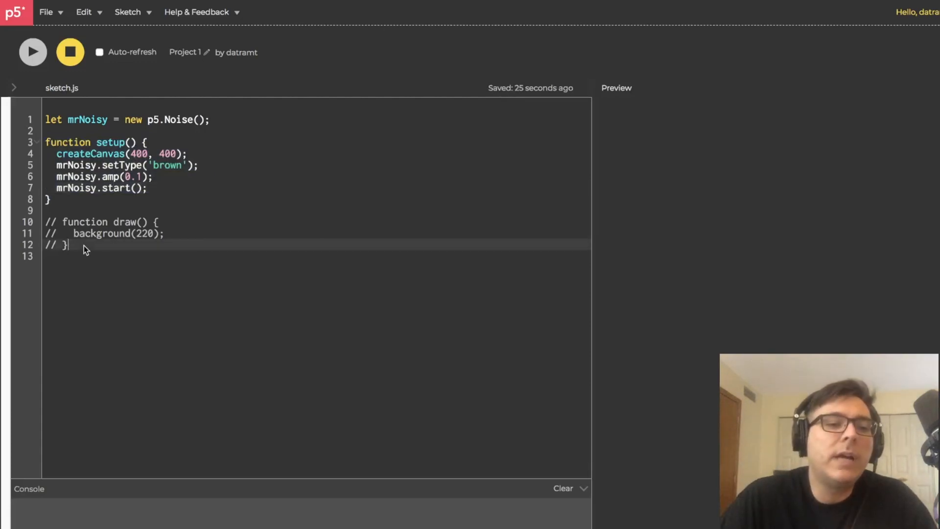
Step: Leave 'let mrNoisy;' as a bare declaration and assign 'mrNoisy = new p5.Noise();' after createCanvas in setup
drag(45, 222, 68, 245)
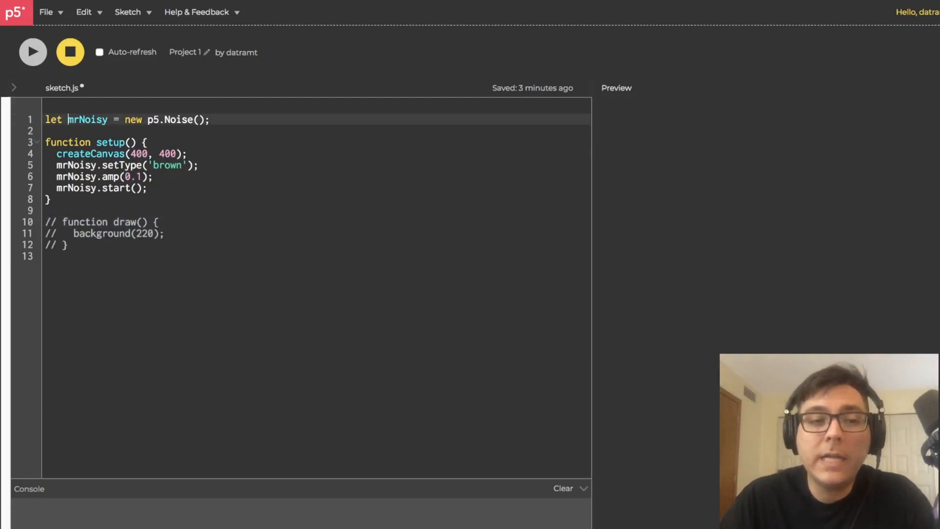
drag(68, 119, 210, 119)
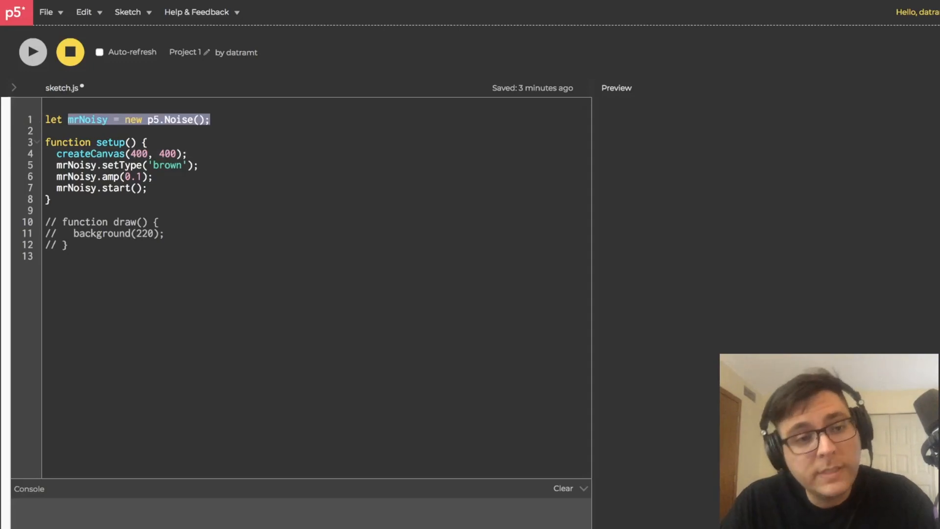
key(Delete)
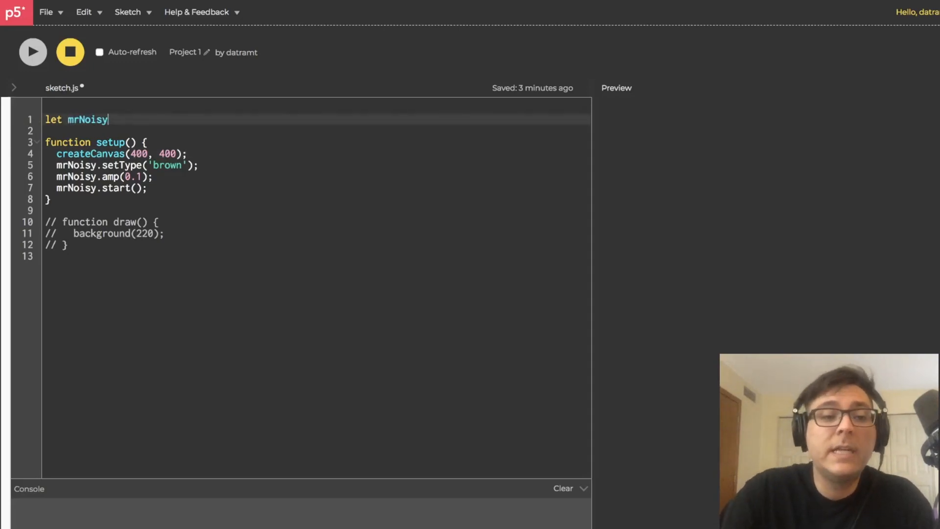
text(;)
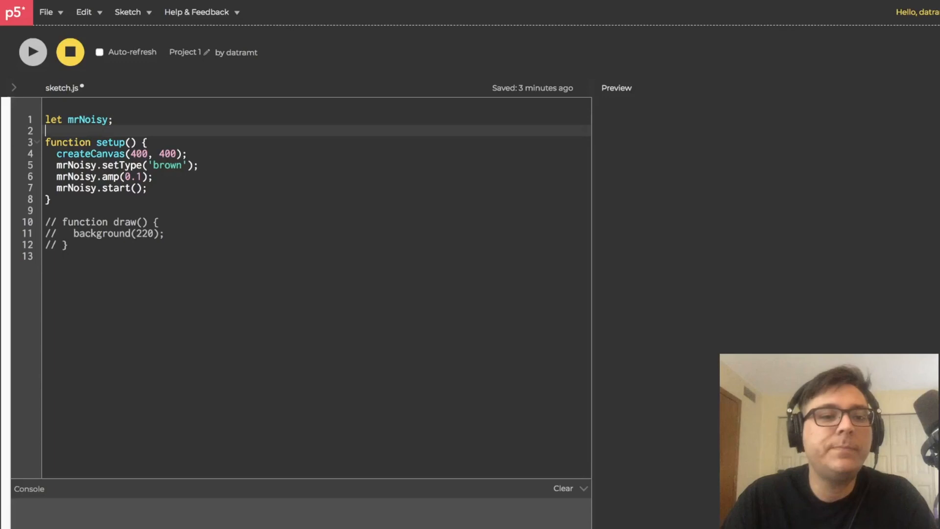
key(Enter)
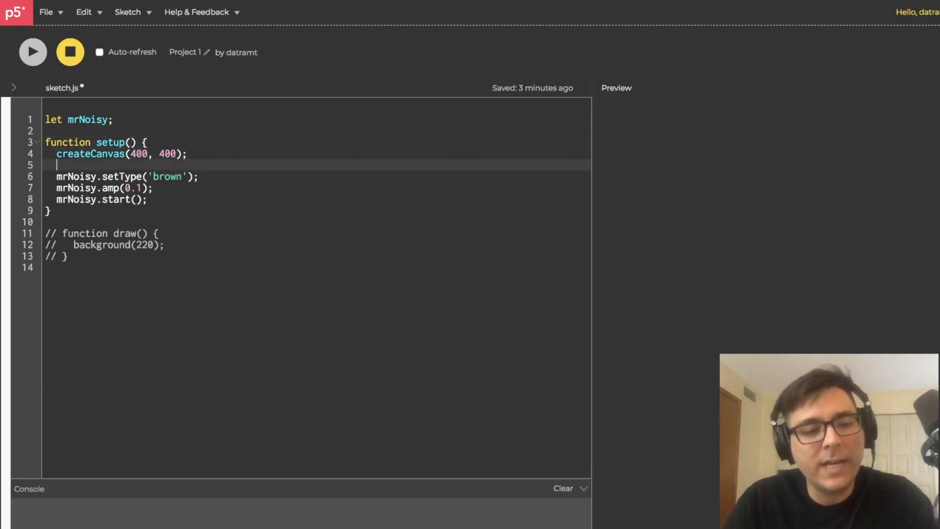
text(mrNoisy = new p5.Noise();)
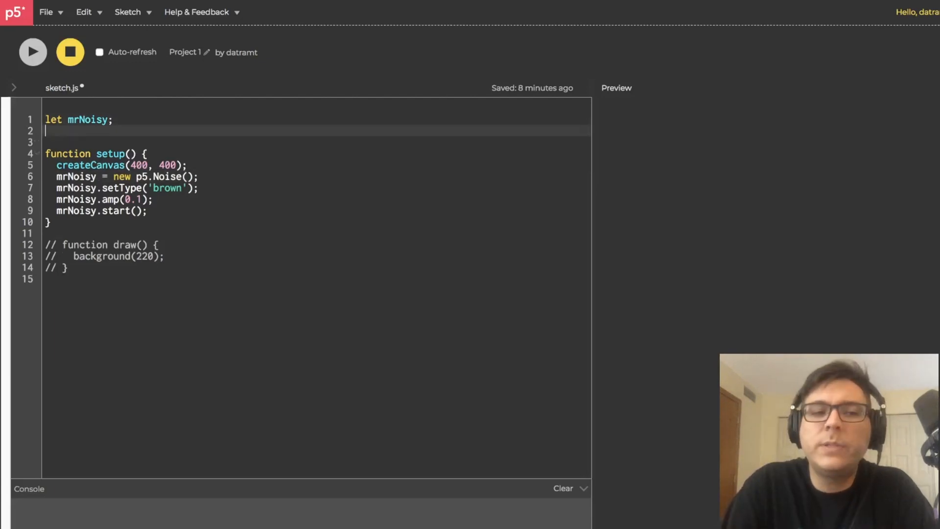
Step: Declare 'let mrsNoisy;' and assign 'mrsNoisy = new Tone.NoiseSynth().toMaster();' inside setup
text(let mrsN)
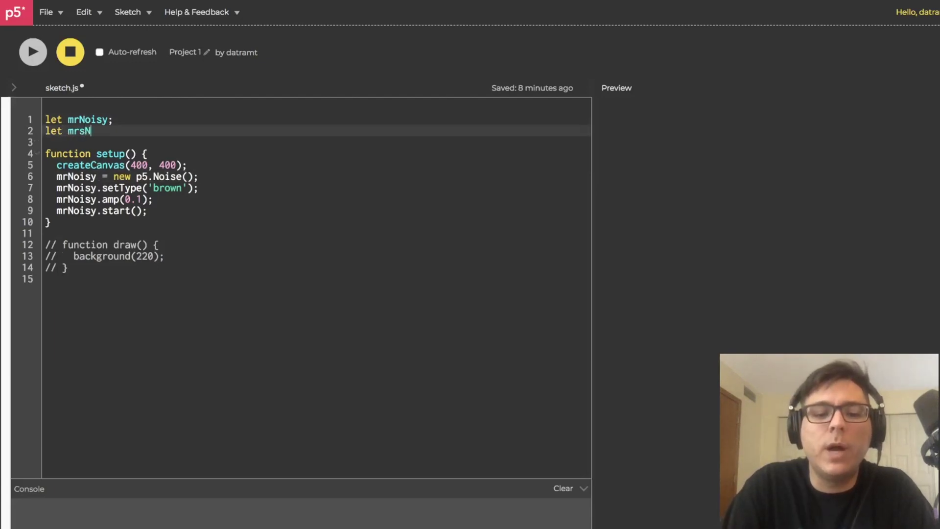
text(oisy;)
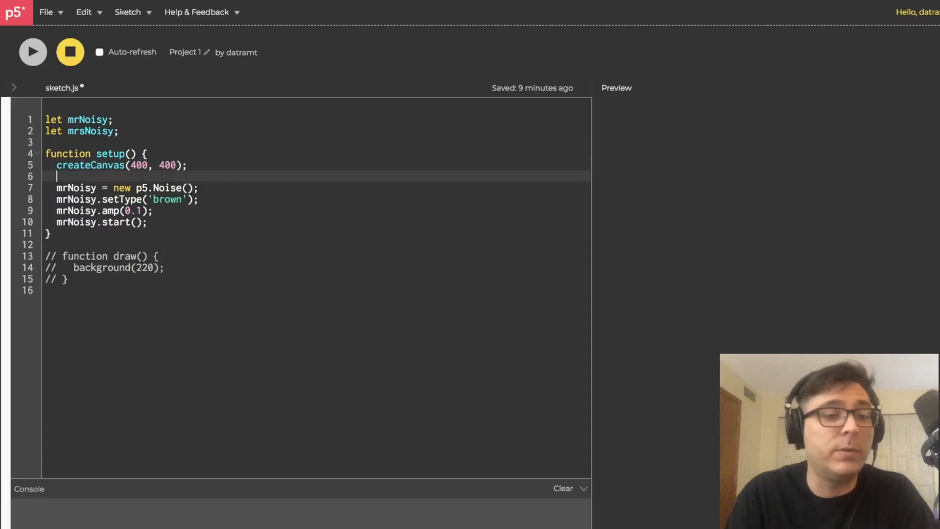
text(m)
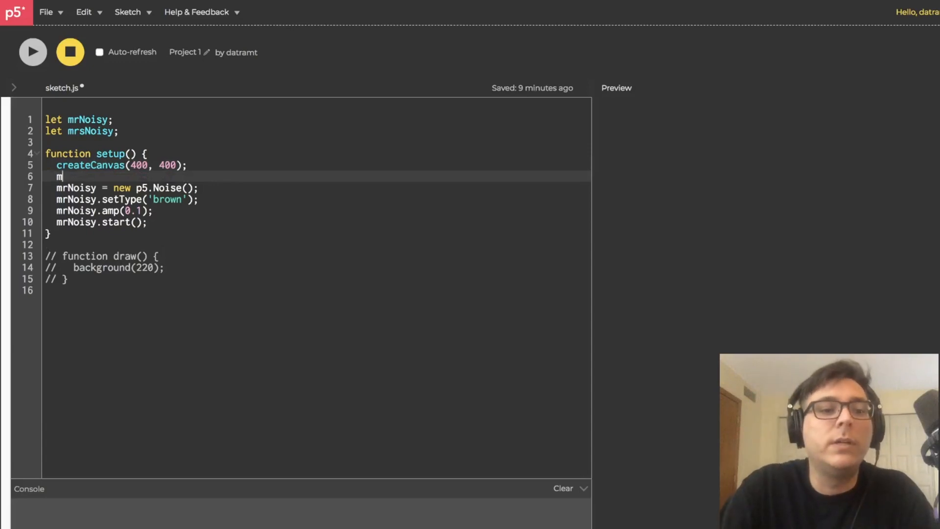
text(rsNoisy = new Tone)
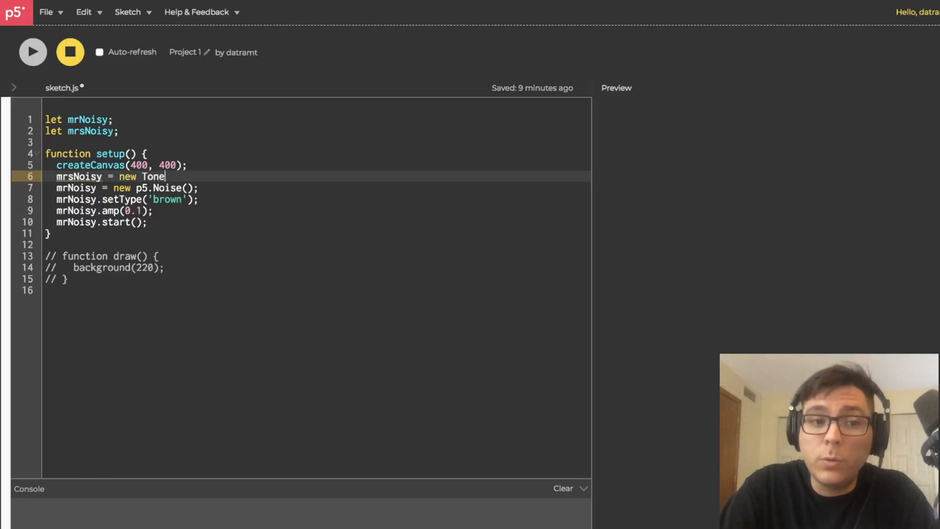
text(.N)
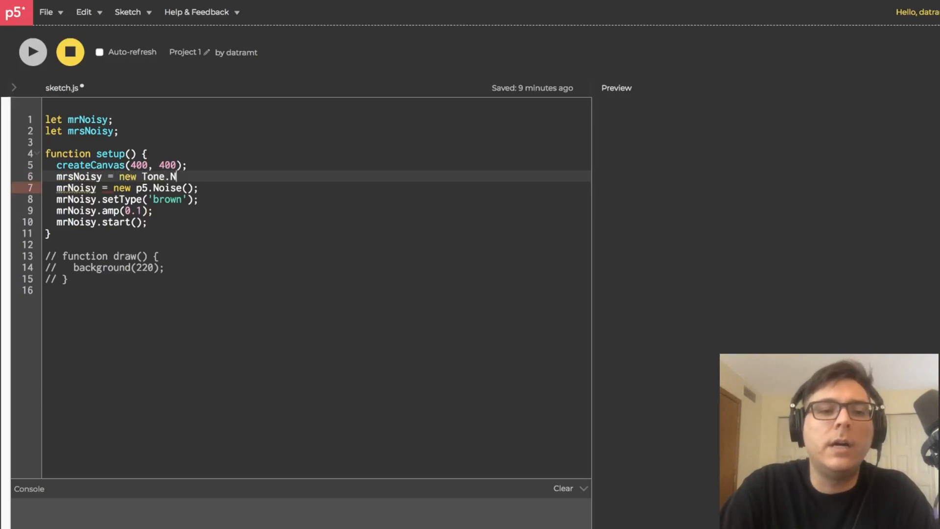
text(oiseSynth)
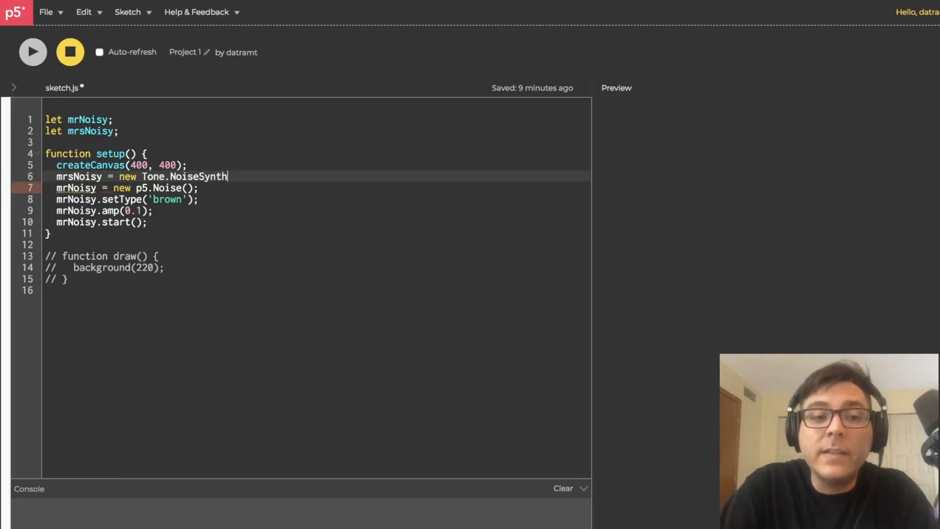
text(().toMaster)
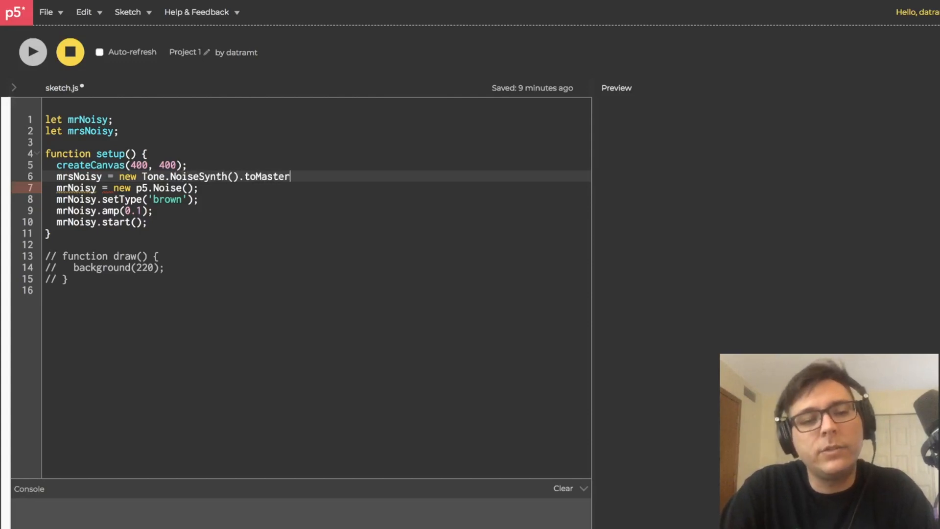
text(();)
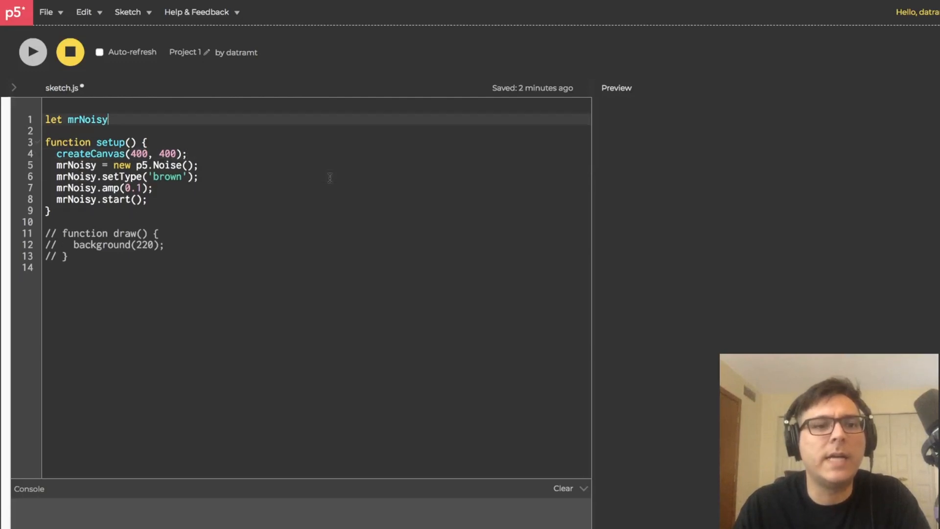
Step: End 'let mrNoisy' with a semicolon, run the sketch and select all of the code
text(;)
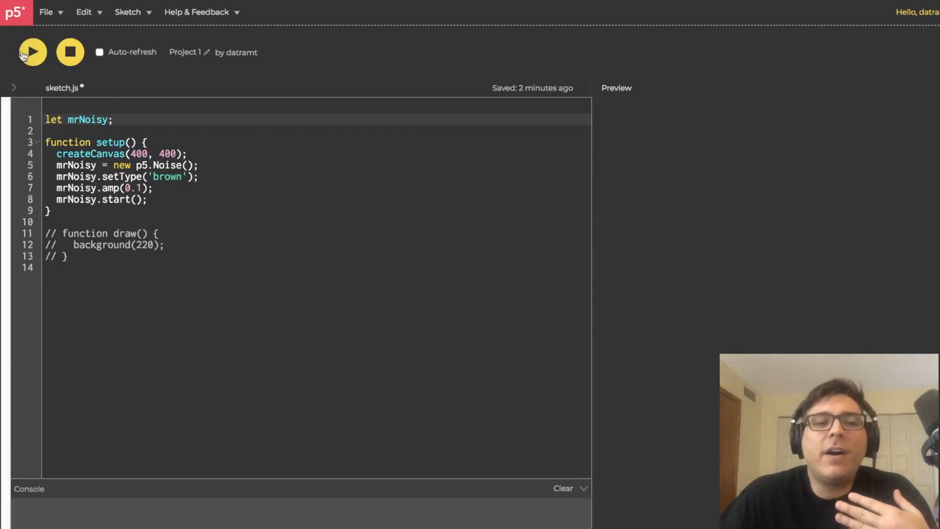
click(33, 52)
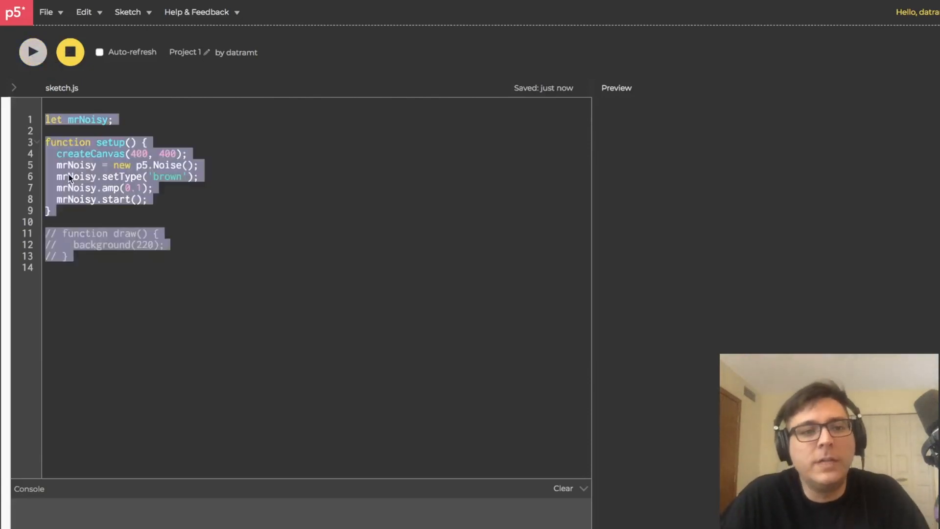
click(98, 200)
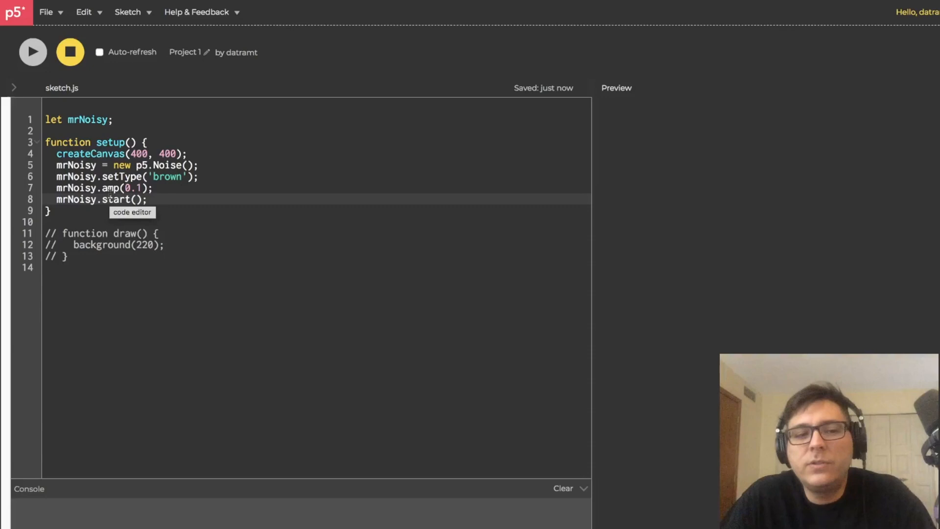
key(ctrl+a)
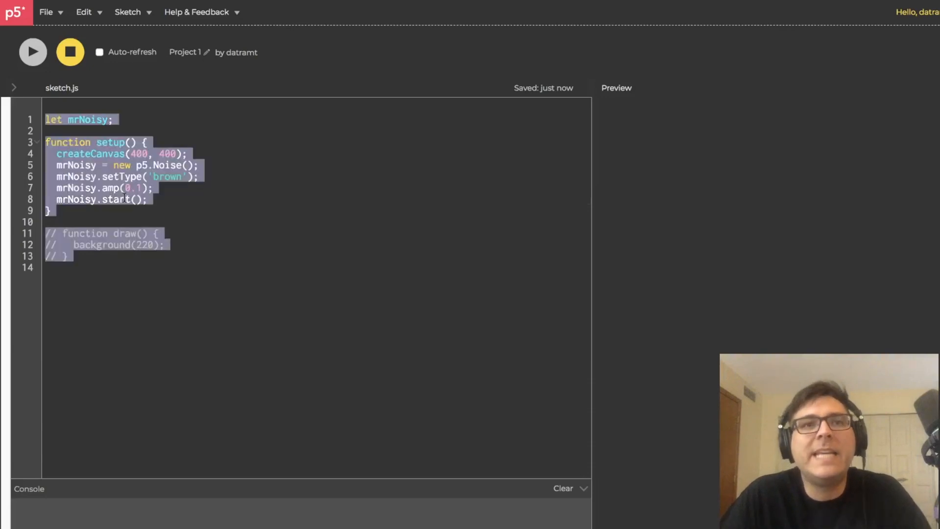
mouse_move(76, 9)
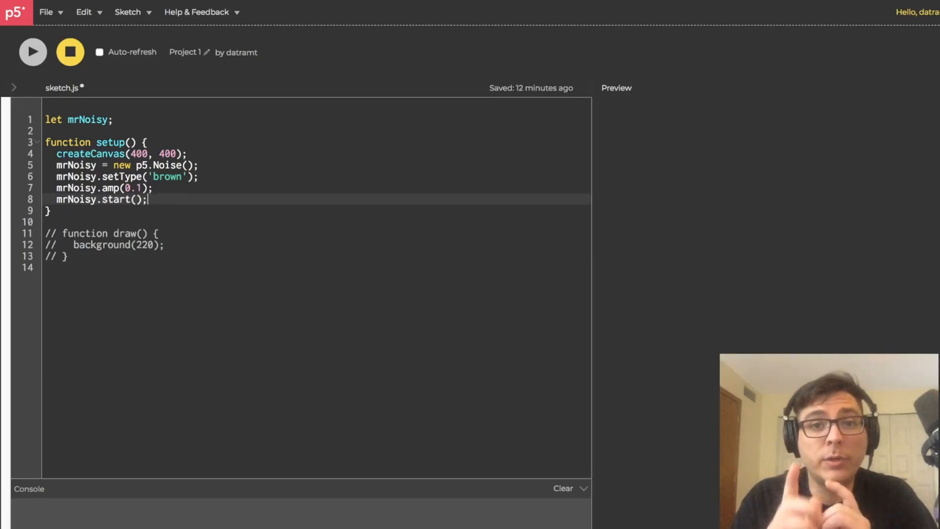
Step: Comment out mrNoisy.start() and declare 'let playButton;' under the mrNoisy declaration
text(//)
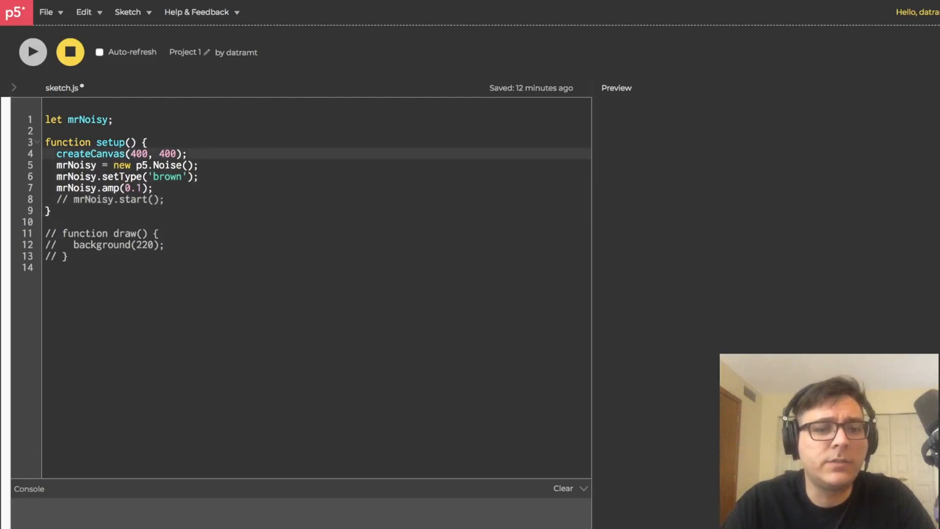
text(//)
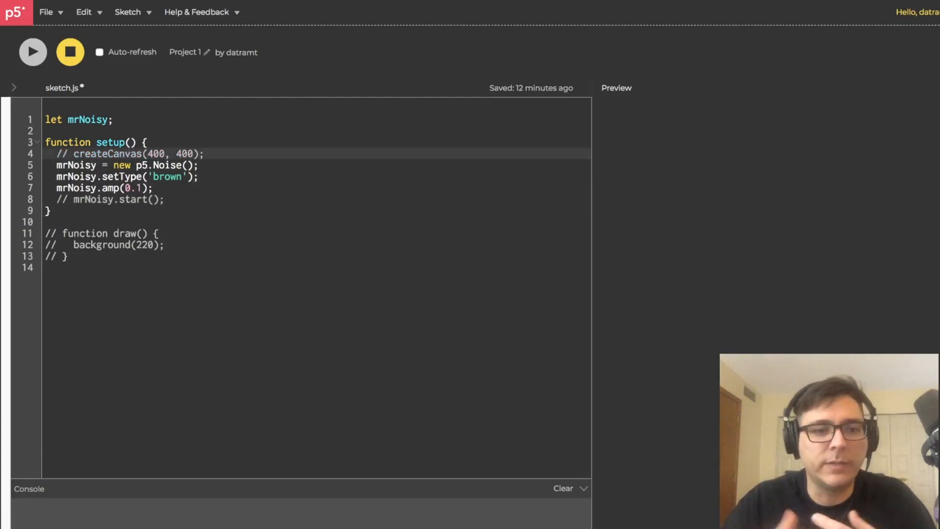
key(Enter)
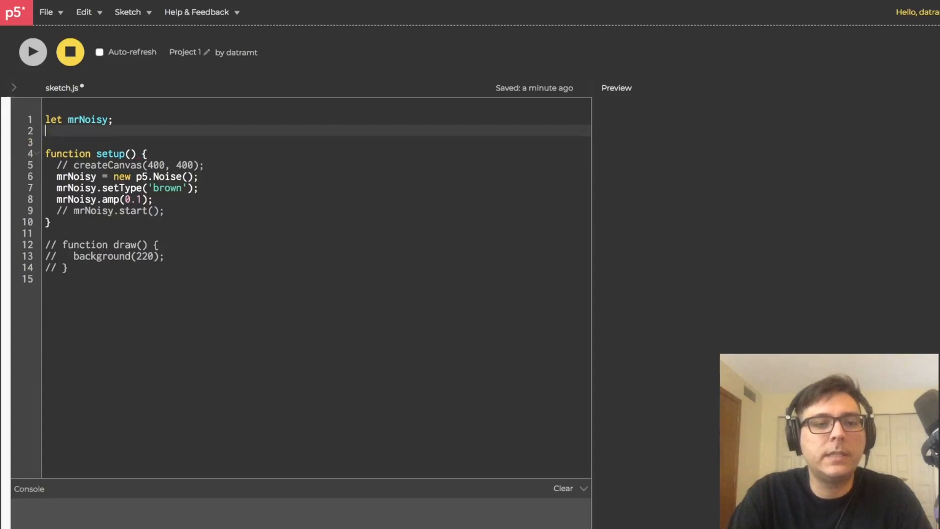
text(let)
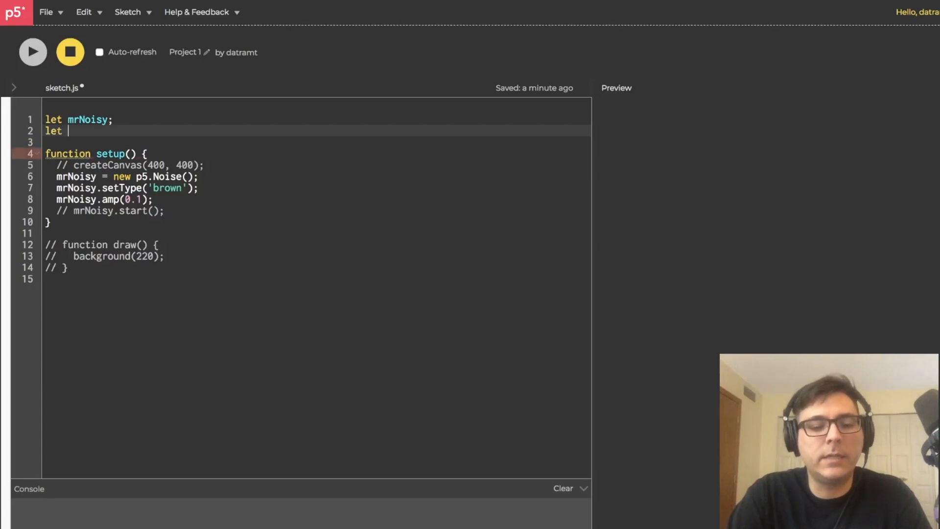
text(playBu)
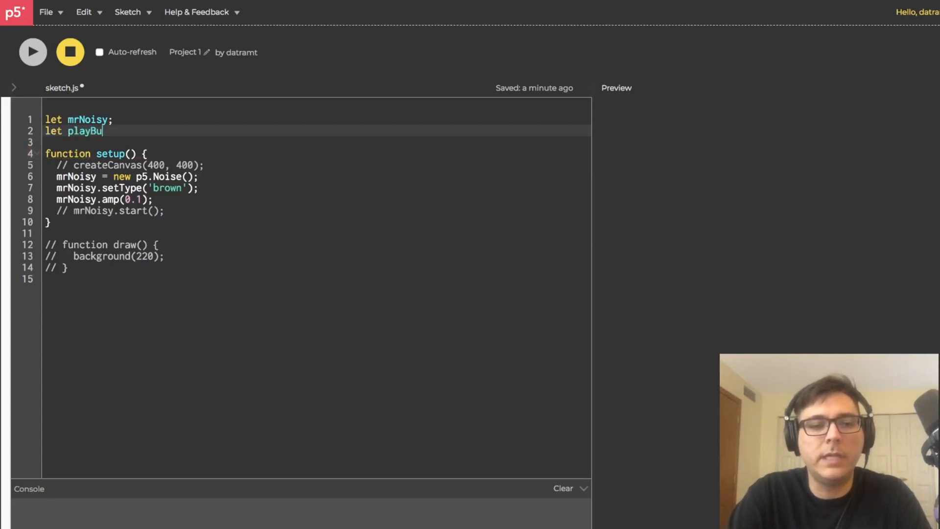
text(tton;)
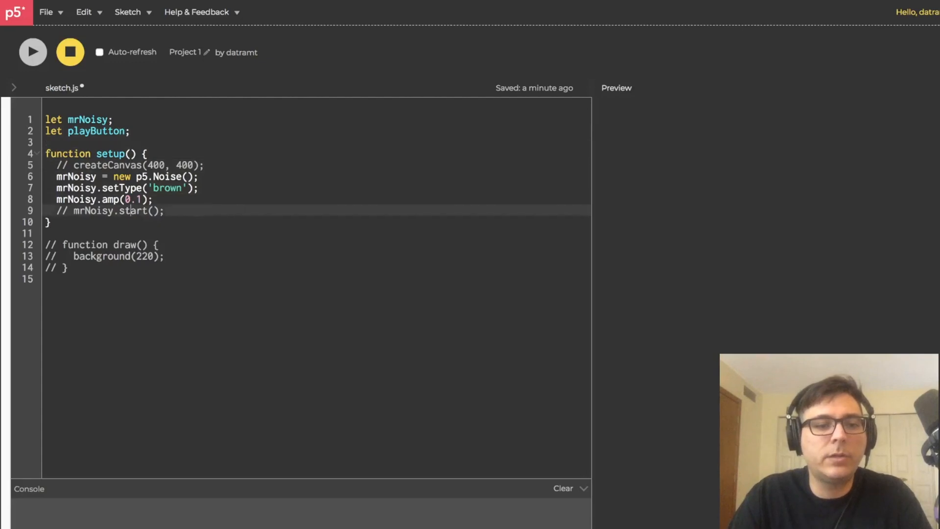
Step: Assign playButton = createButton('play'); inside setup
text(playB)
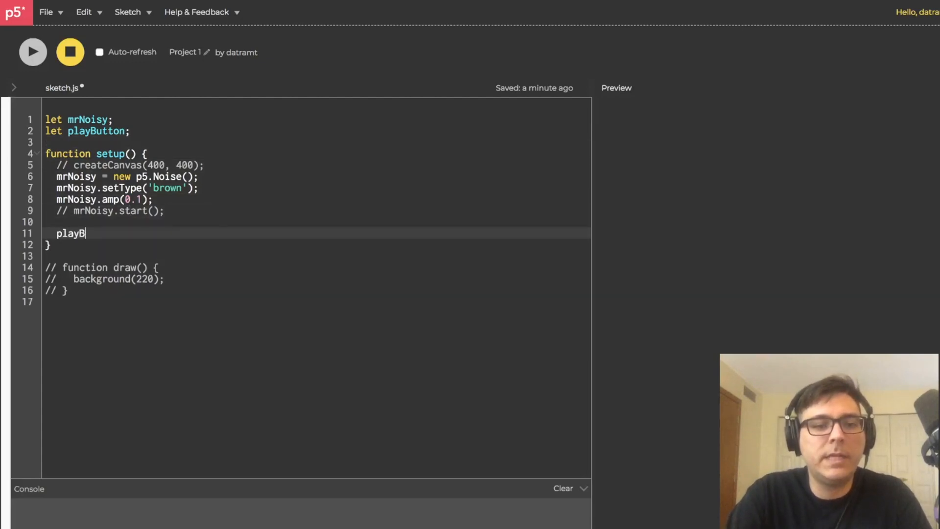
text(utton =)
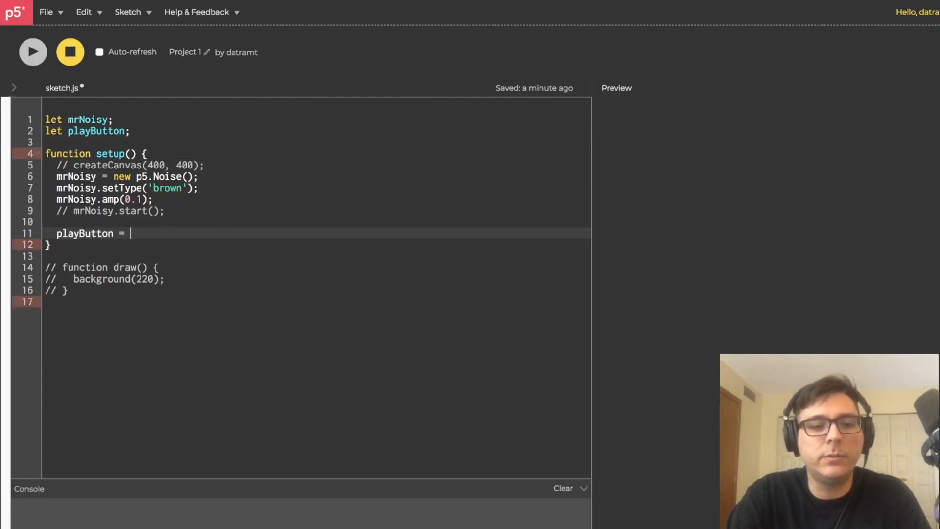
text(createButton()
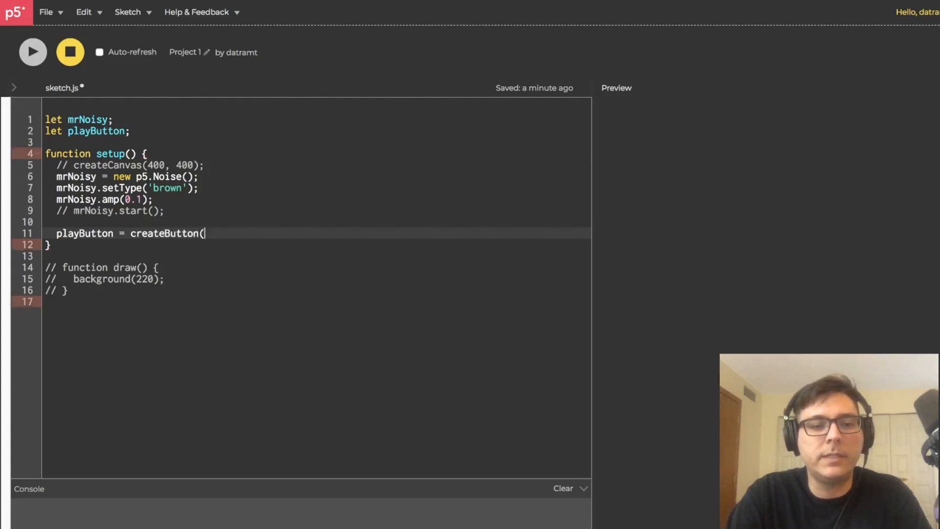
text();)
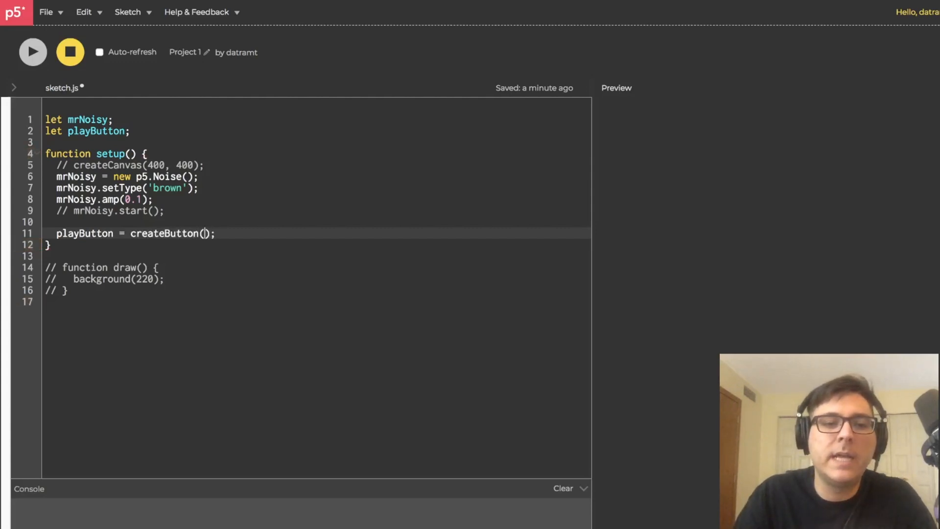
text('')
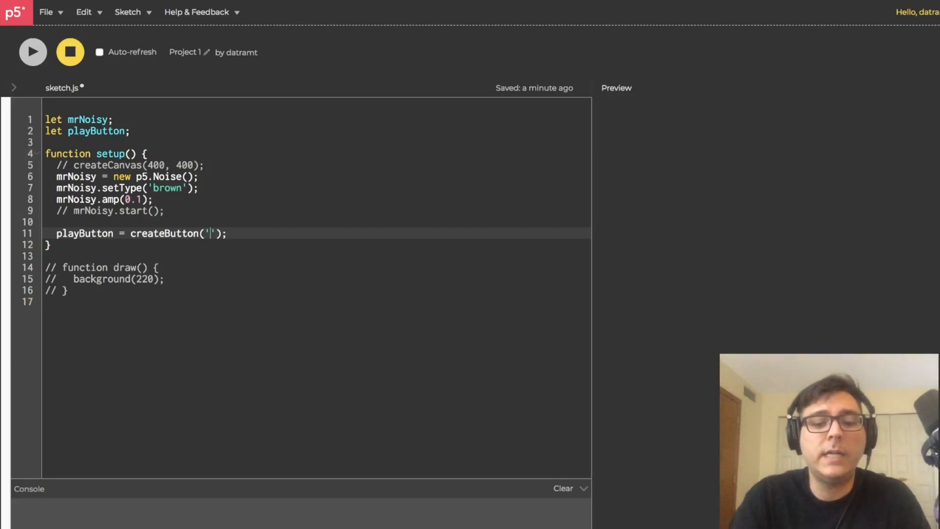
text(play)
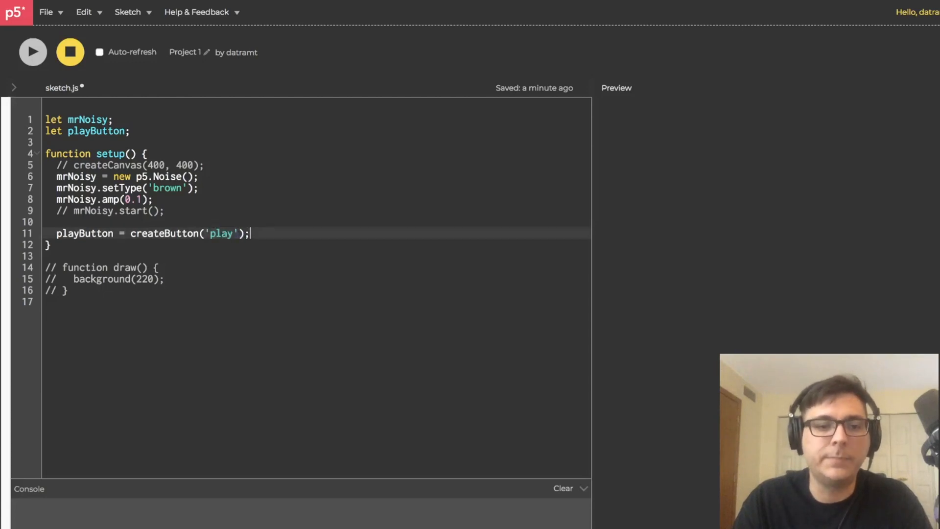
Step: Run and stop the sketch, then add playButton.position(10, 10); below createButton
click(33, 51)
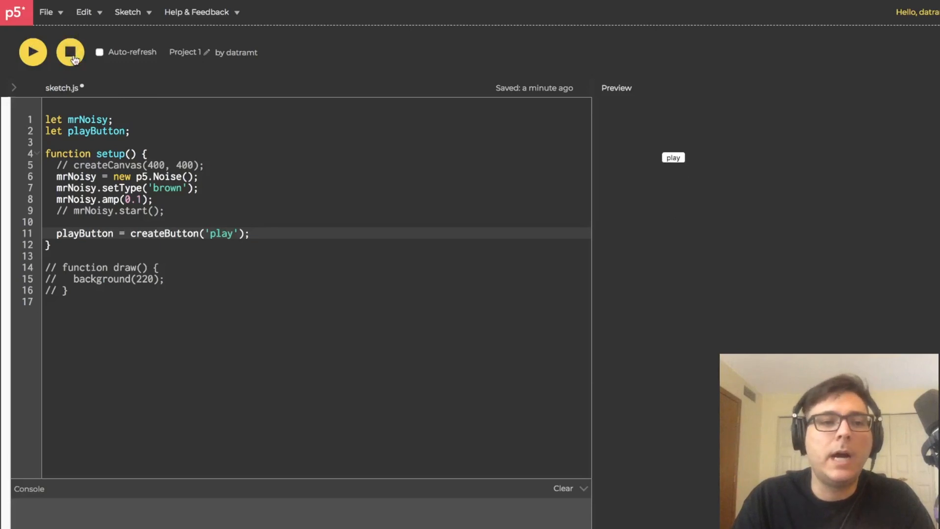
click(71, 51)
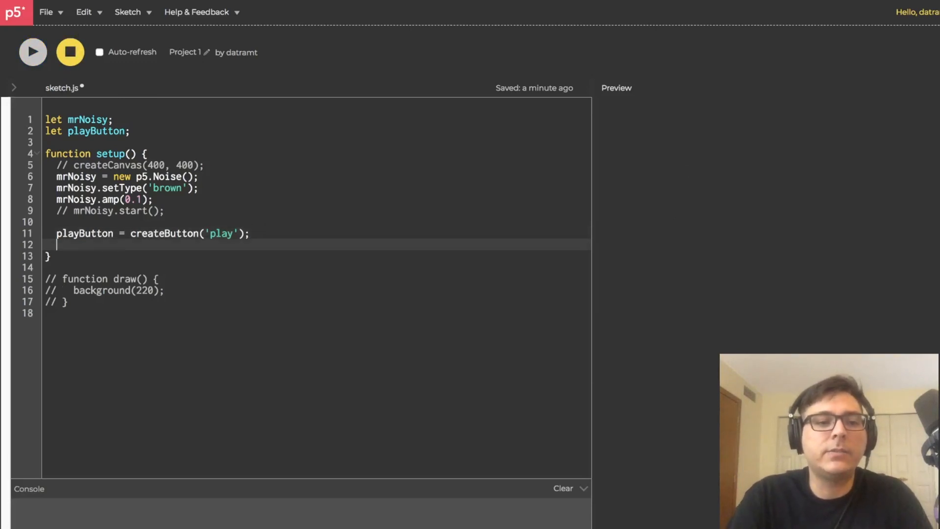
text(play)
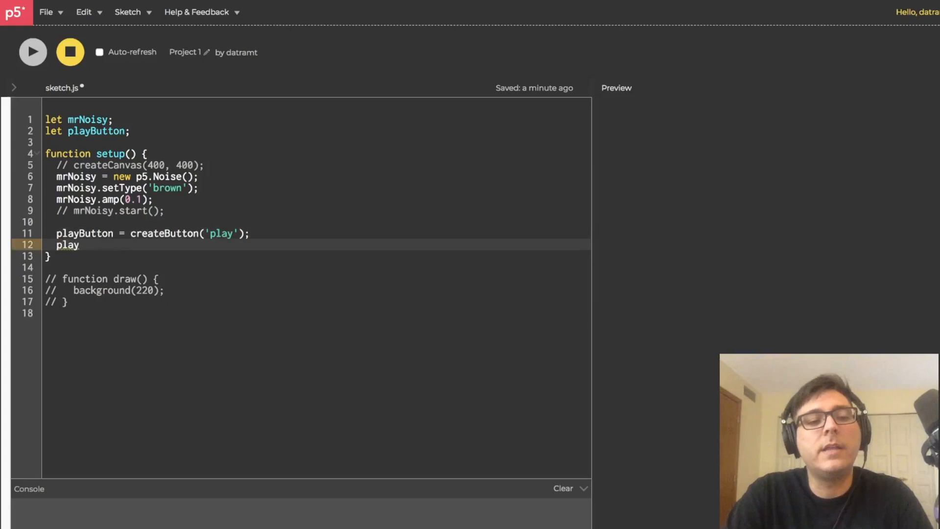
text(Button)
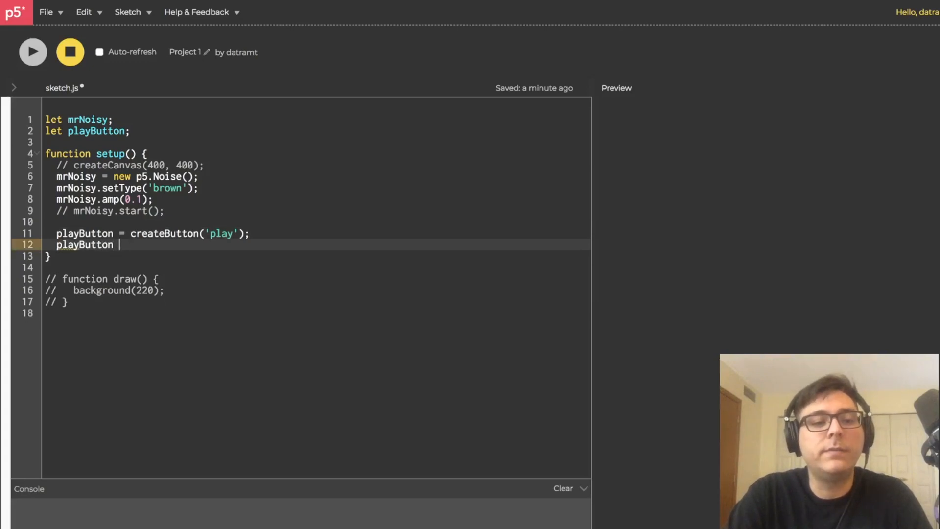
text(.position)
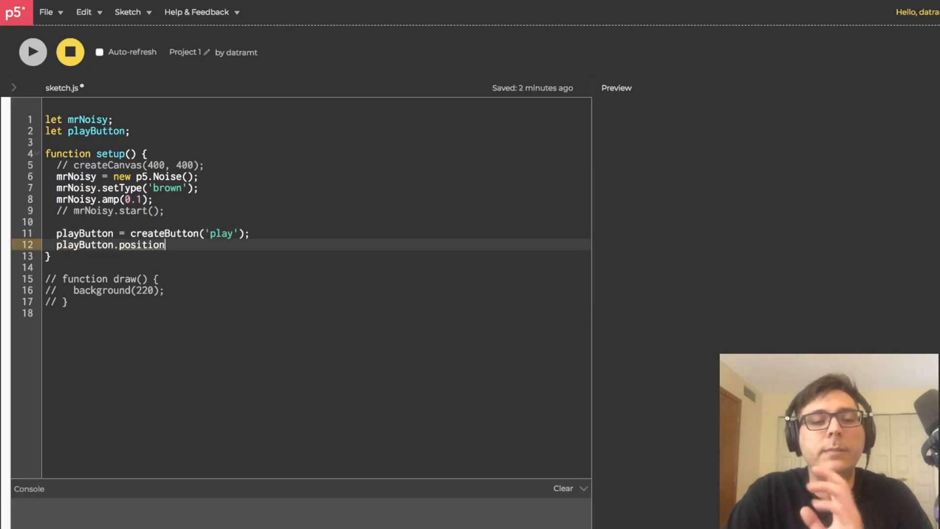
text(();)
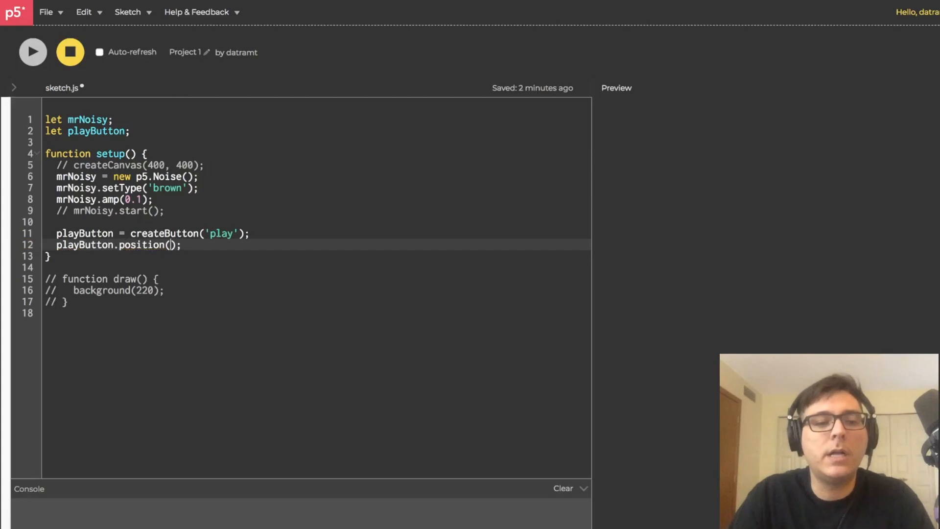
text(10, 10)
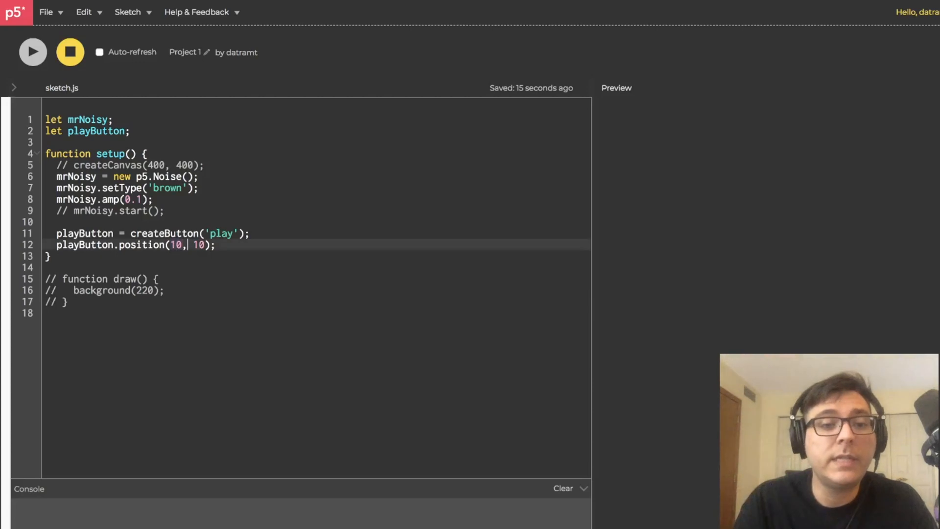
Step: Try a different position value in the preview, then settle back on 10, 10 and rerun
double_click(197, 245)
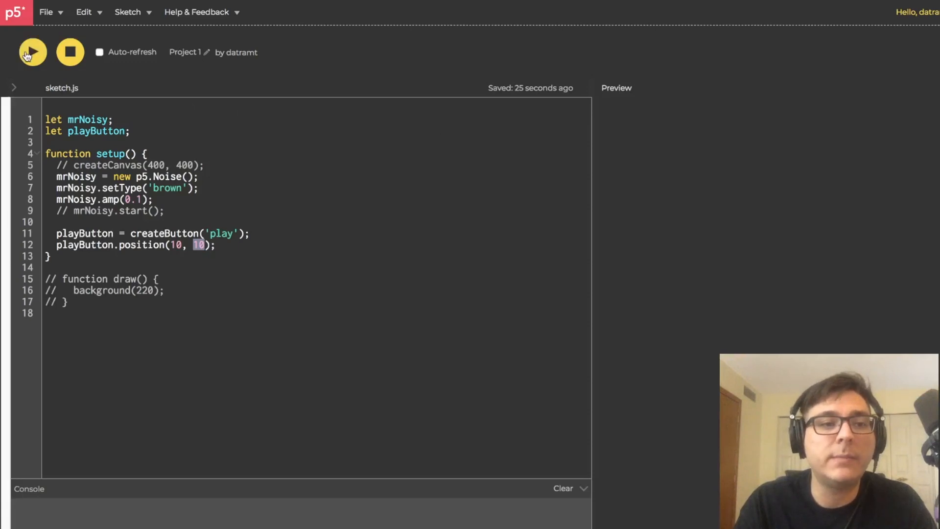
click(34, 51)
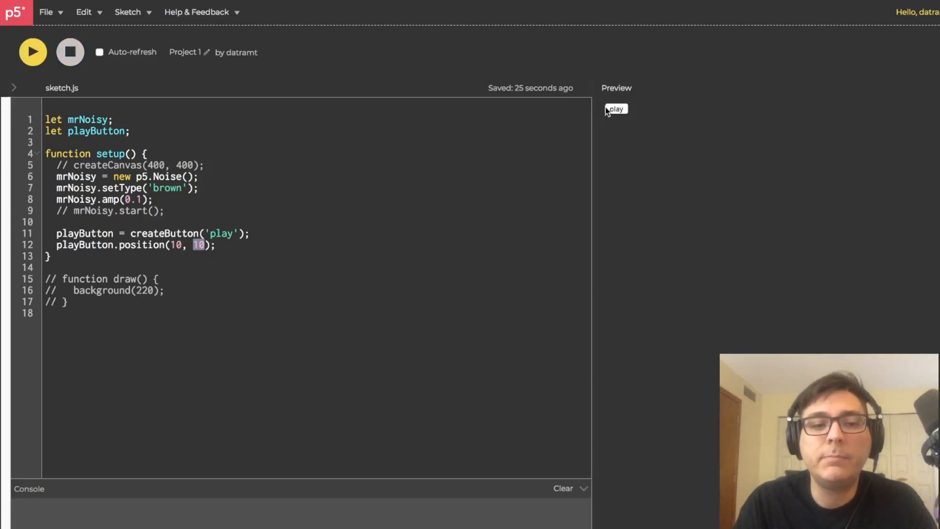
mouse_move(609, 100)
text(5)
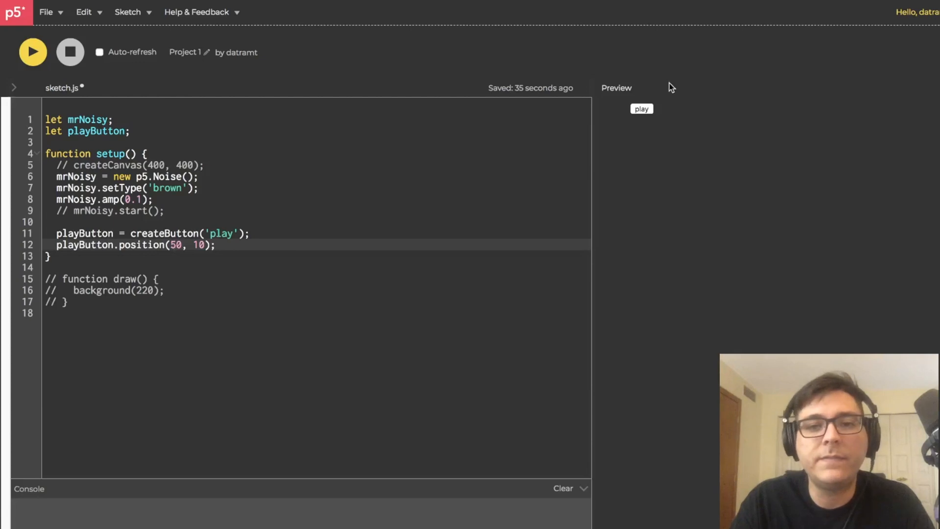
mouse_move(582, 109)
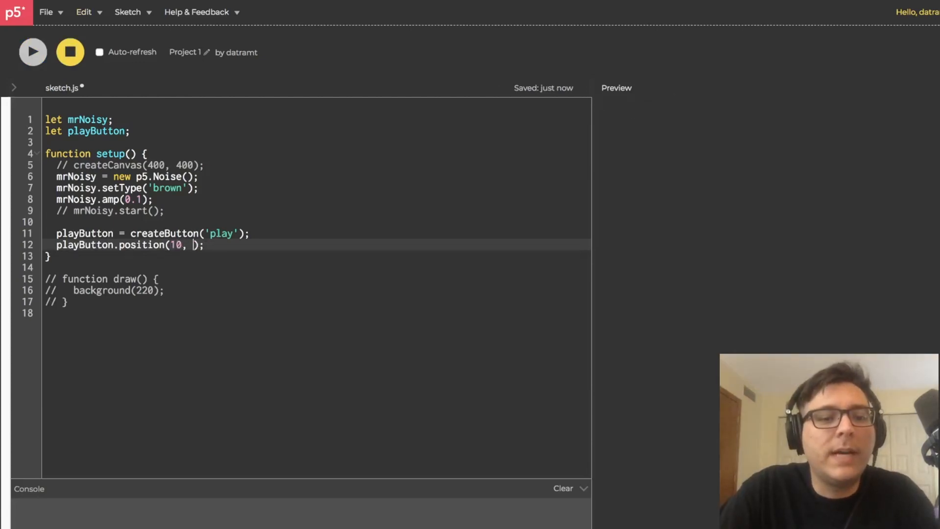
text(10)
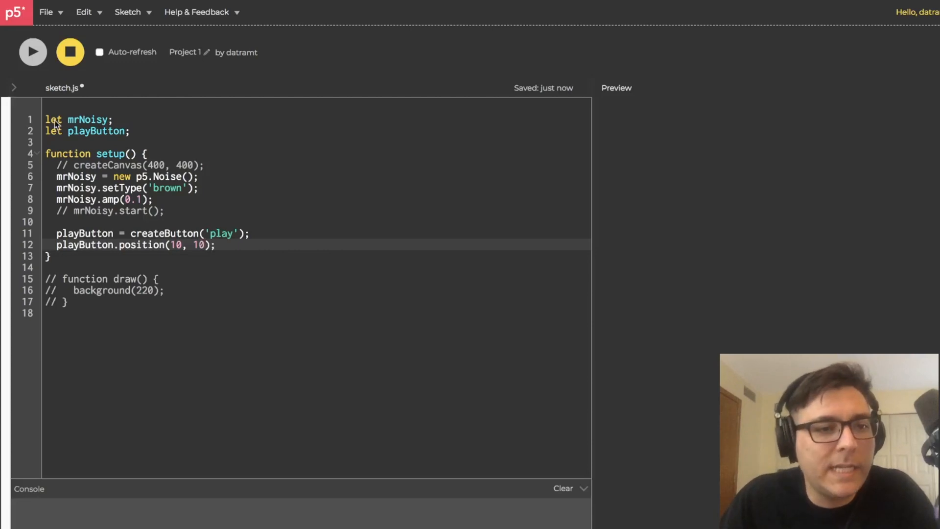
click(33, 51)
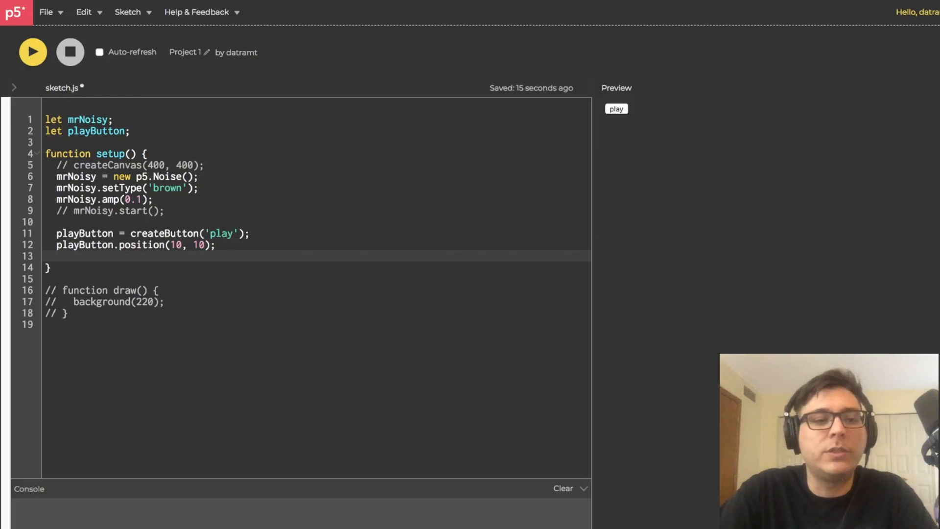
Step: Add playButton.mousePressed(startTheNoise); under the position line
text(playButton.)
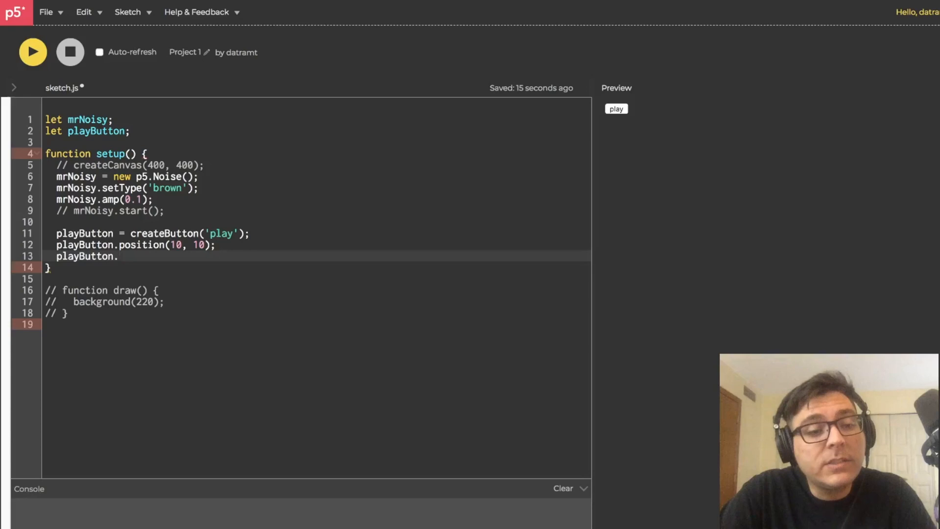
text(mousePress)
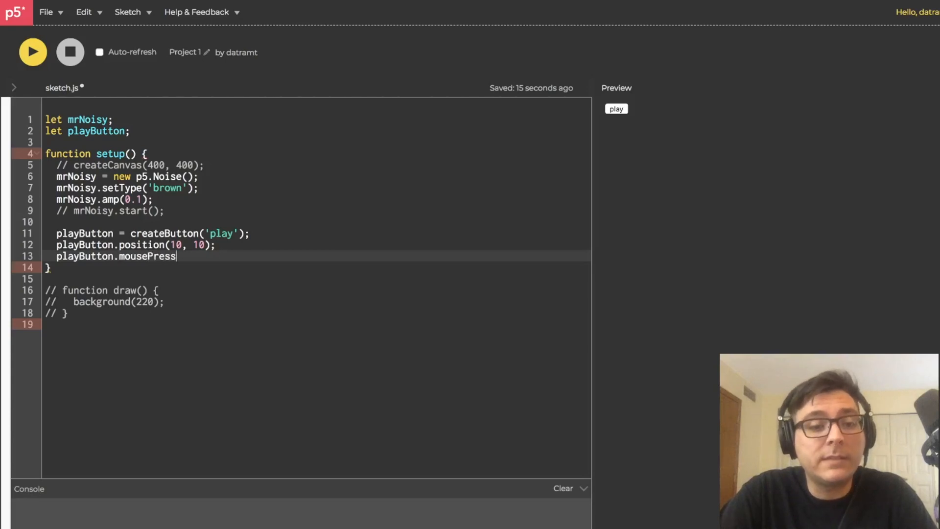
text(ed();)
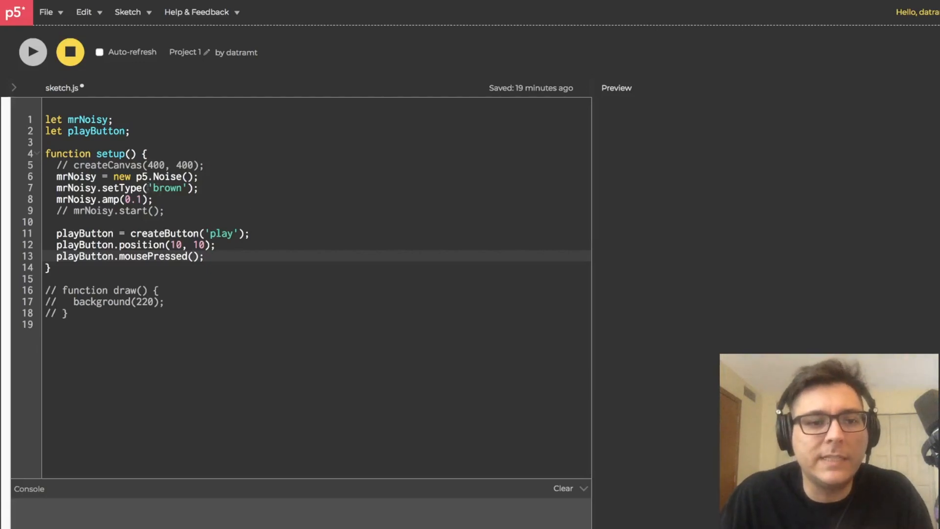
double_click(166, 189)
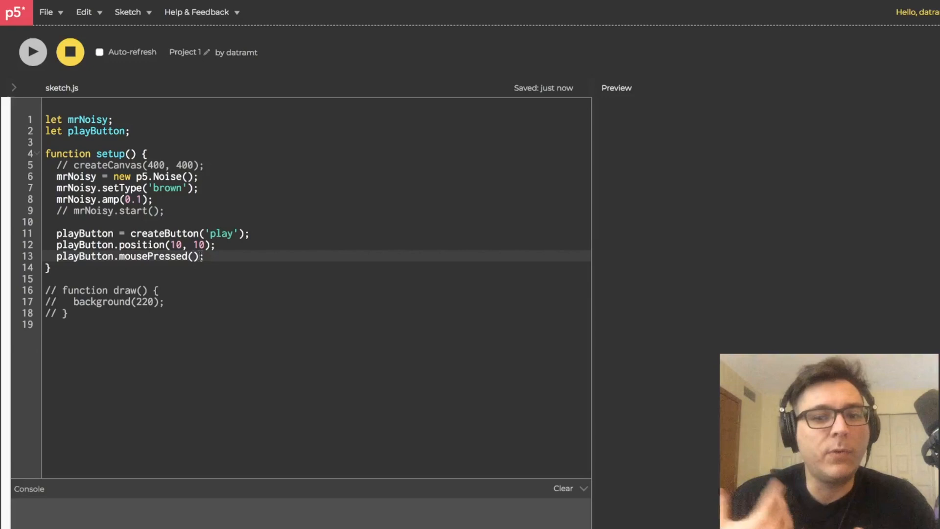
text(start)
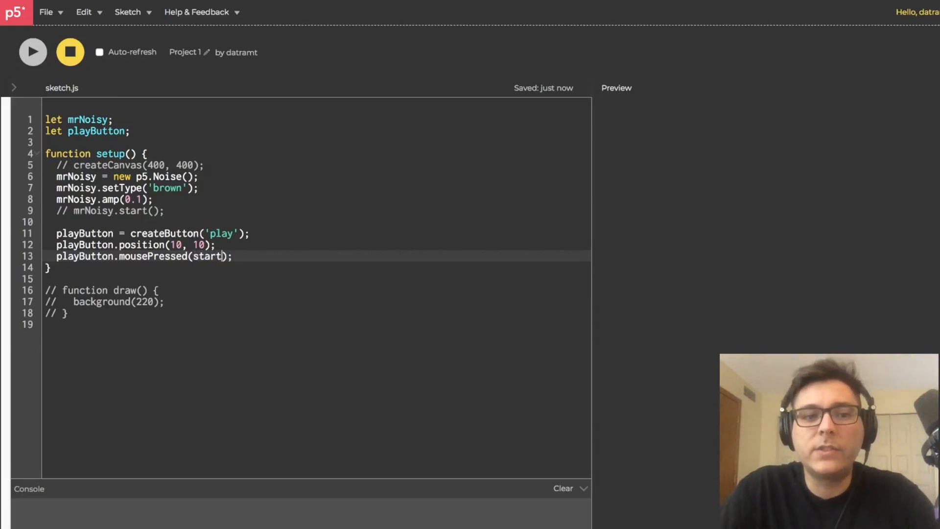
text(TheNoise)
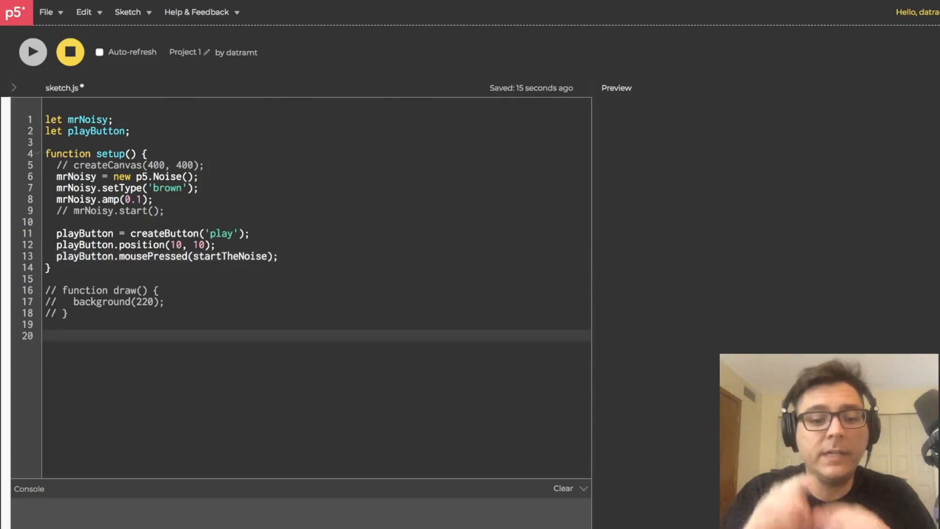
Step: Write function startTheNoise() { mrNoisy.start(); } below draw and run the sketch
text(function star)
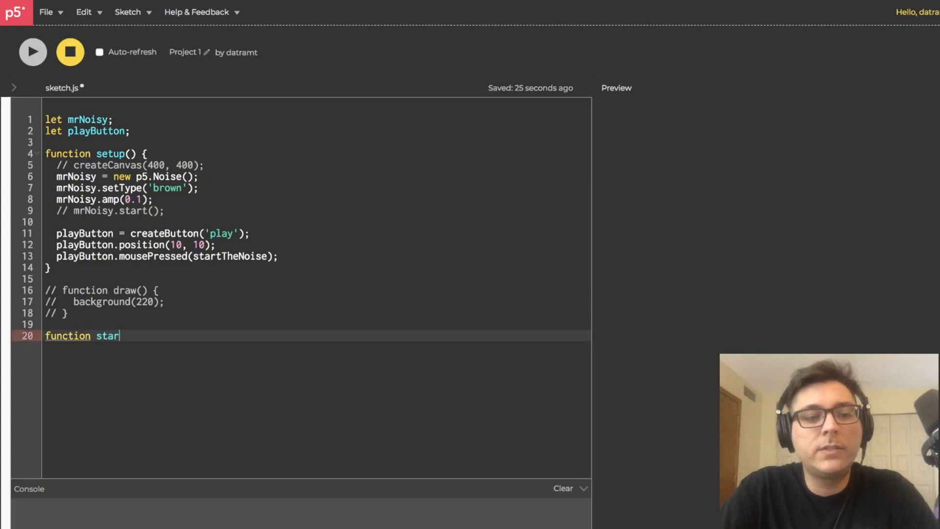
text(tTheNoise() {)
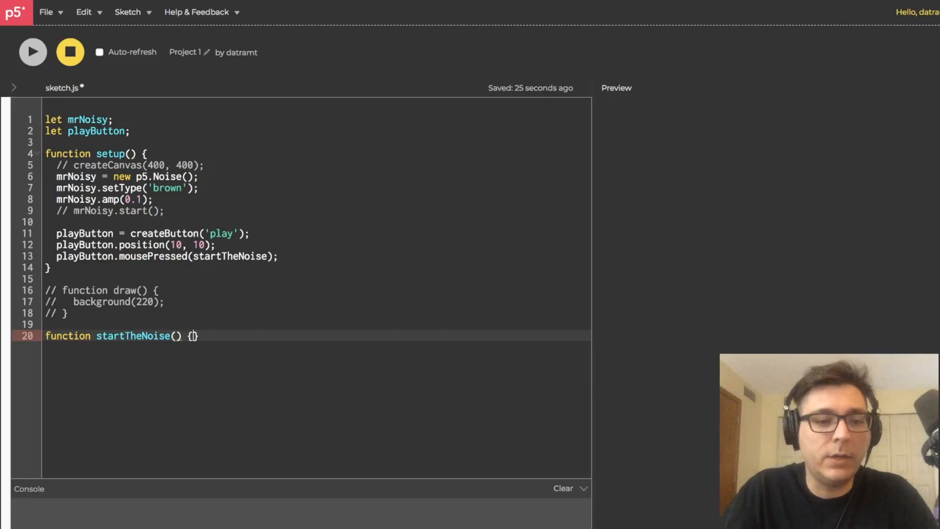
key(Enter)
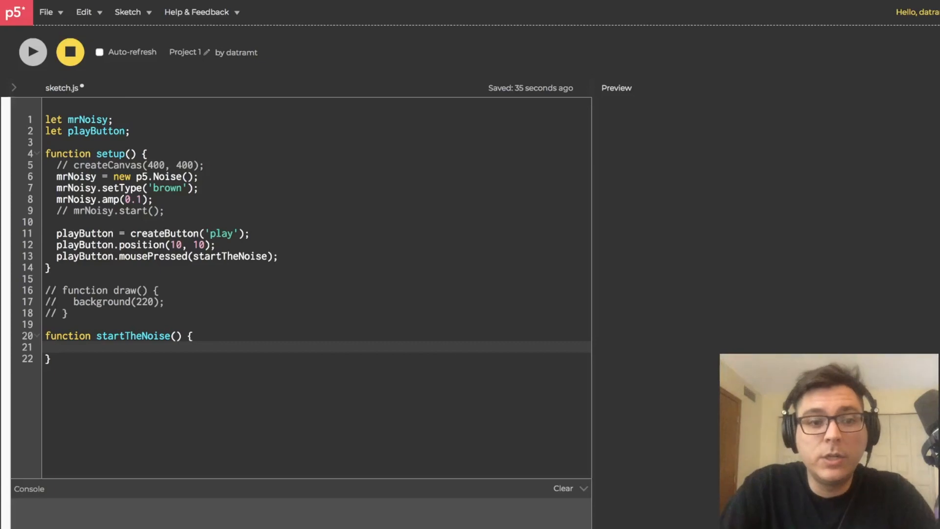
text(mrNoisy.)
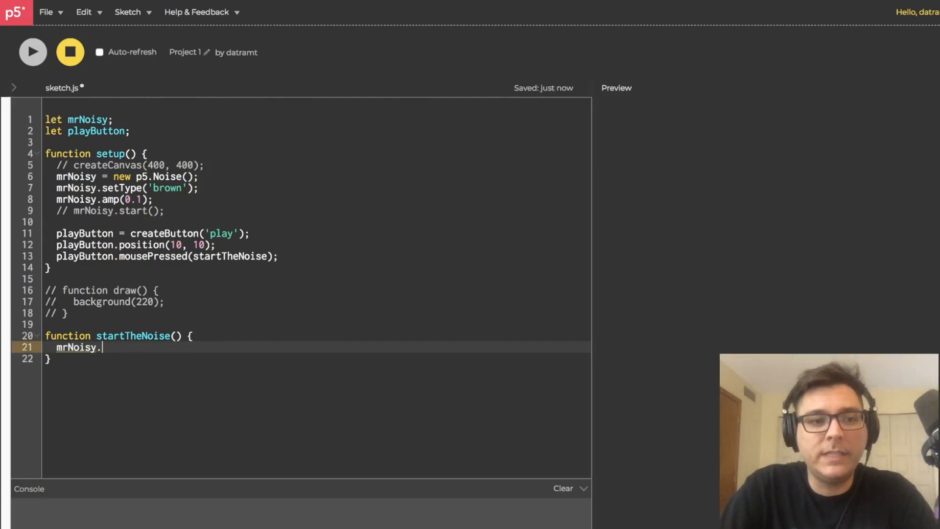
text(start();)
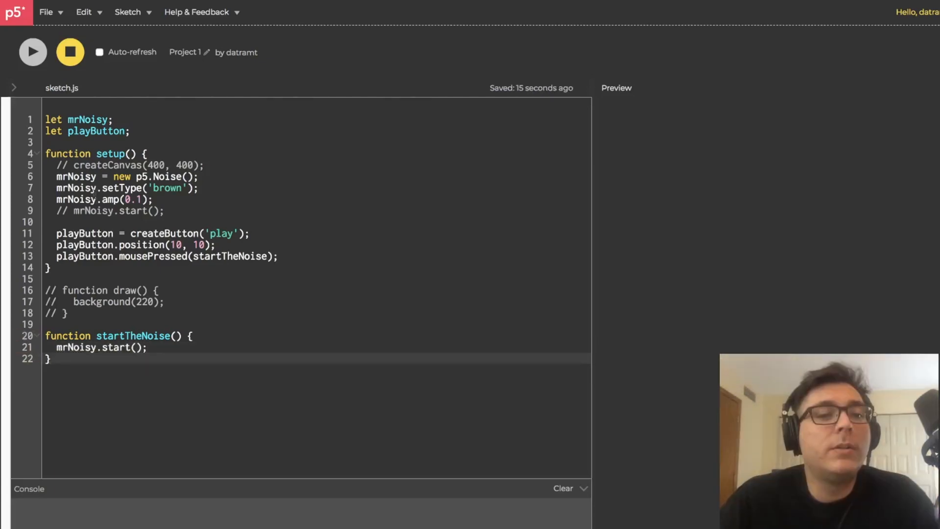
click(32, 52)
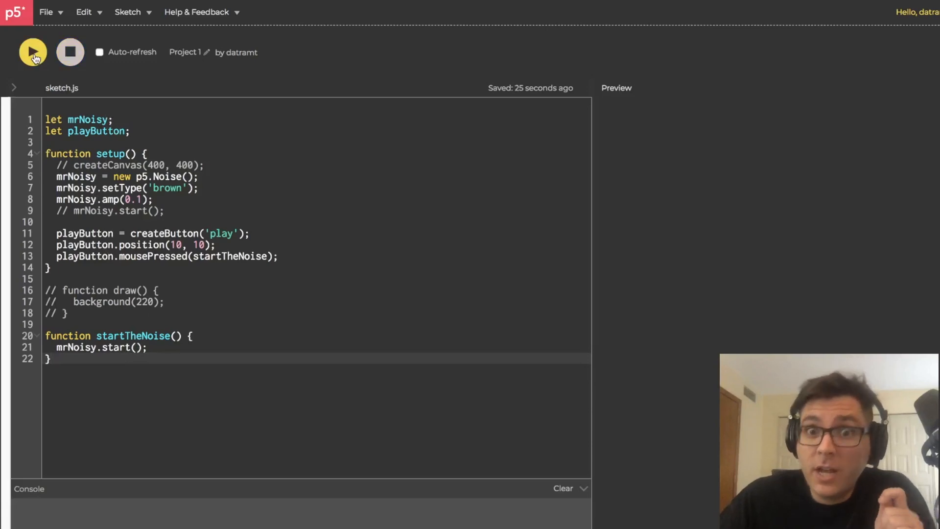
click(33, 51)
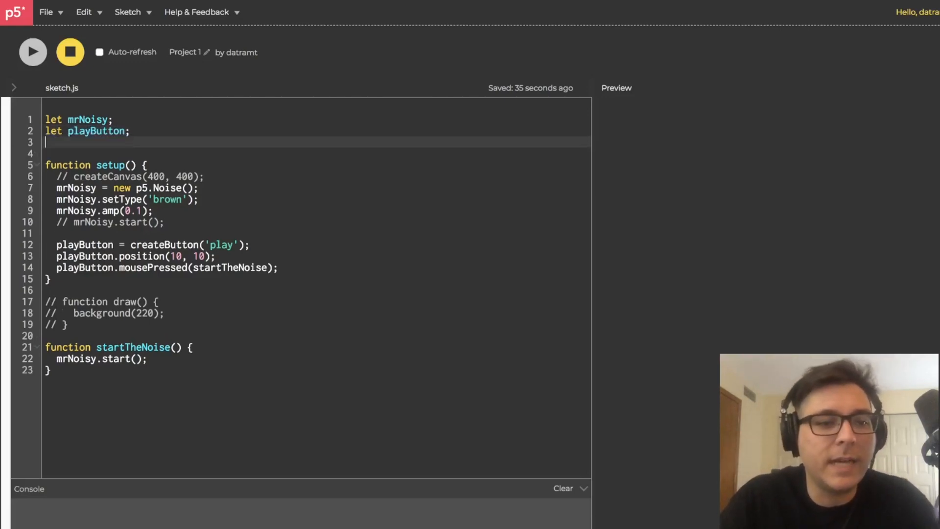
Step: Duplicate the play button lines as stopButton = createButton('stop') positioned at (10, 30)
text(let playButton;)
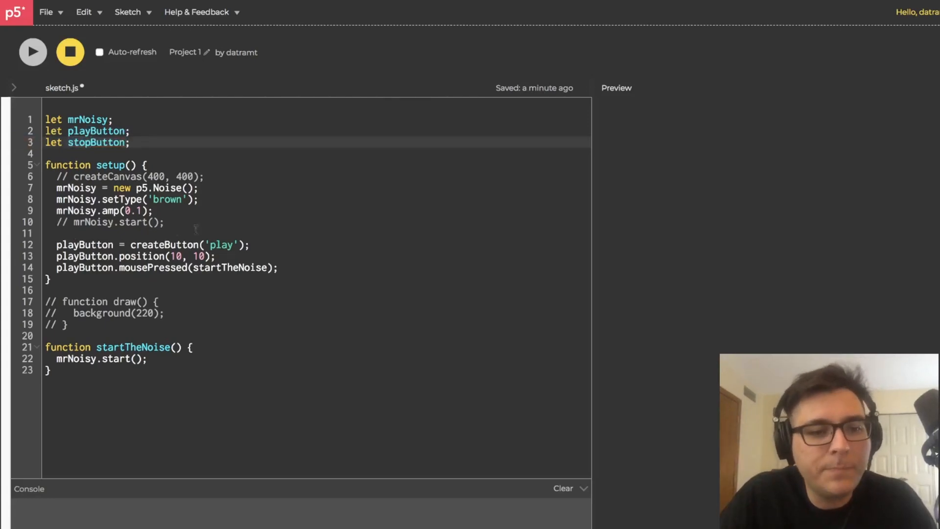
drag(55, 245, 278, 267)
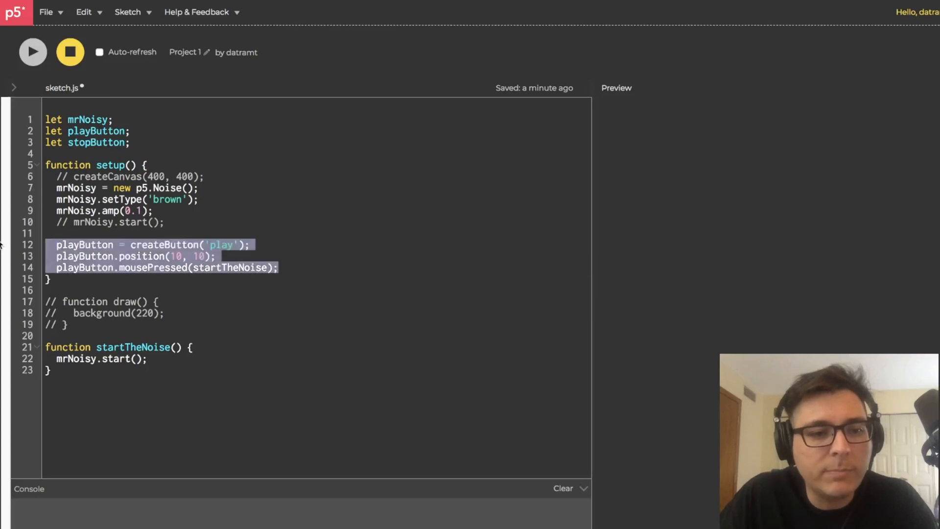
mouse_move(2, 242)
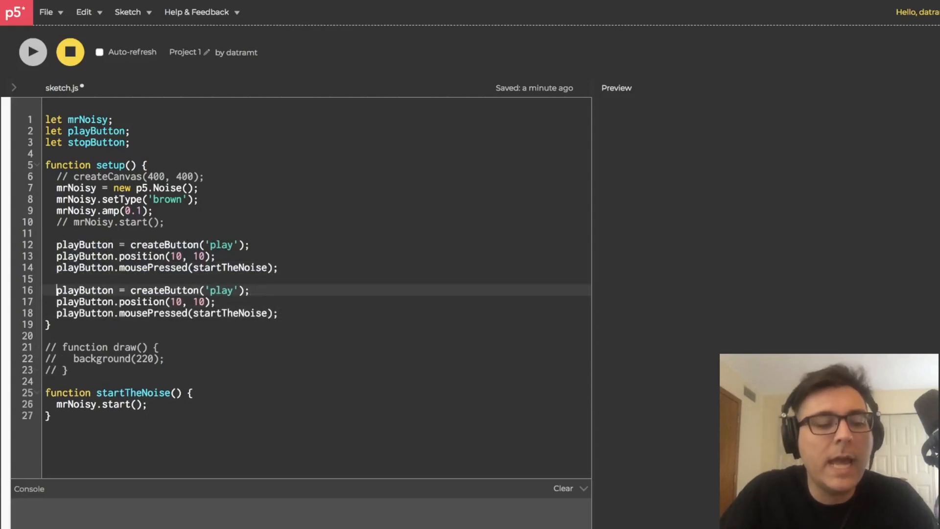
mouse_move(67, 277)
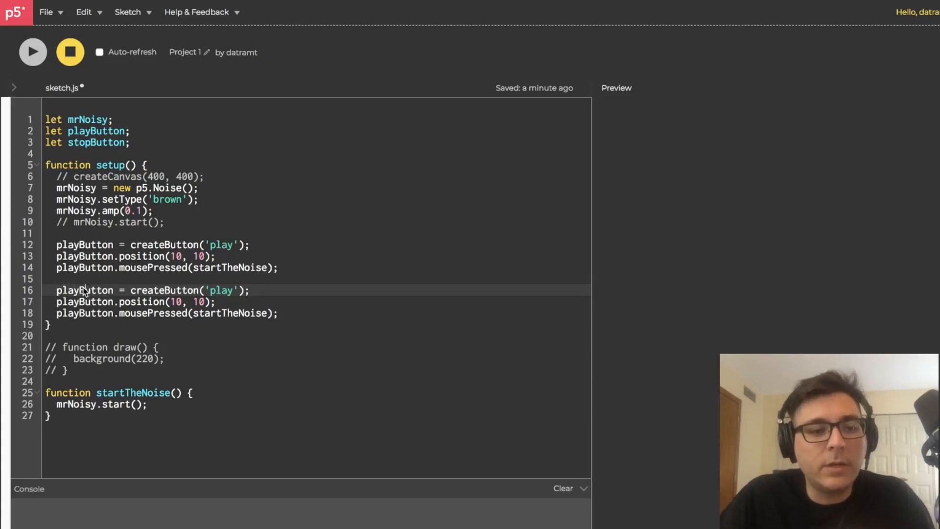
double_click(84, 290)
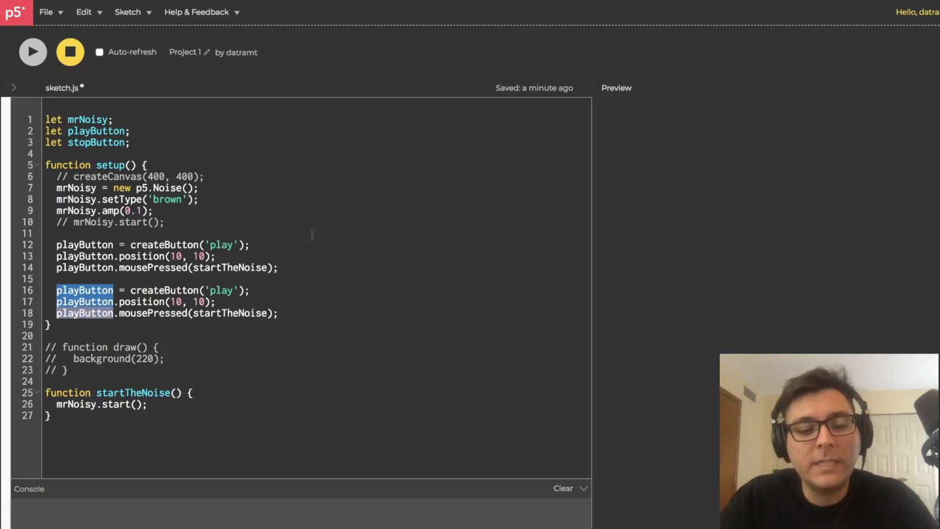
text(sto)
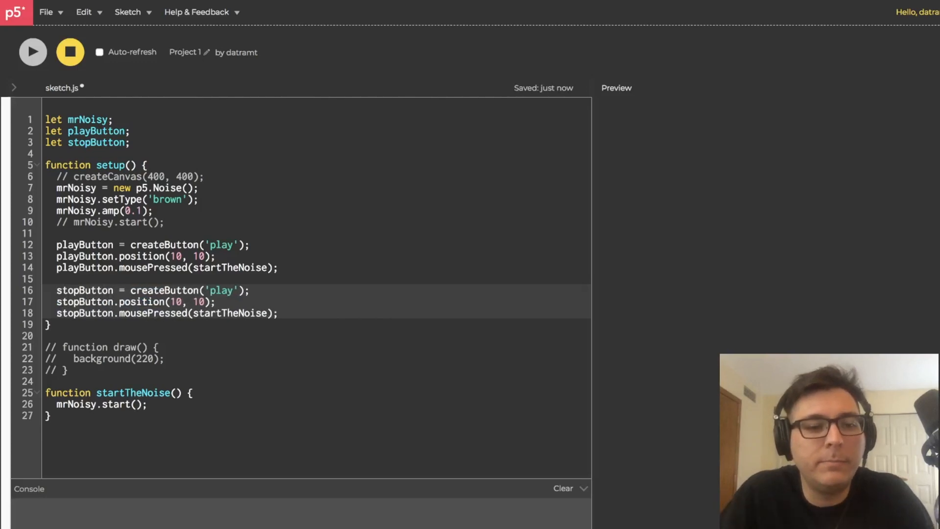
double_click(221, 290)
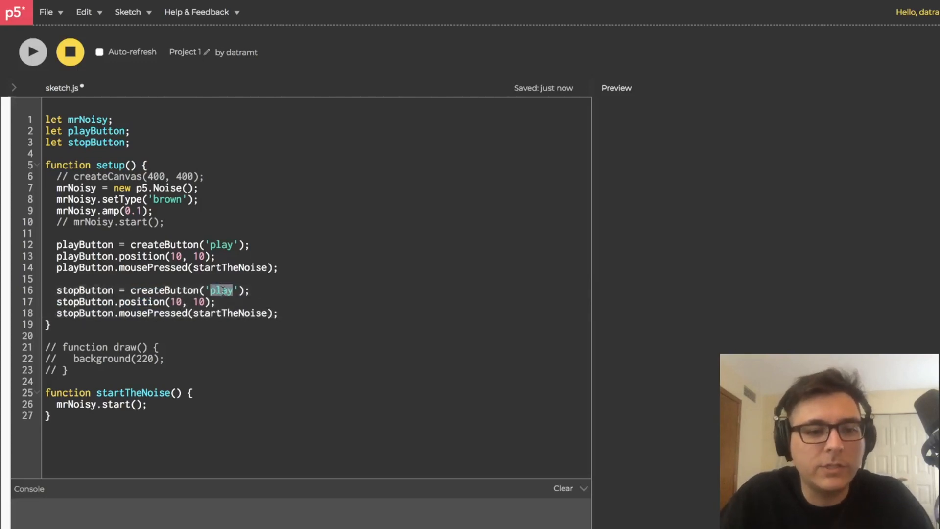
text(st)
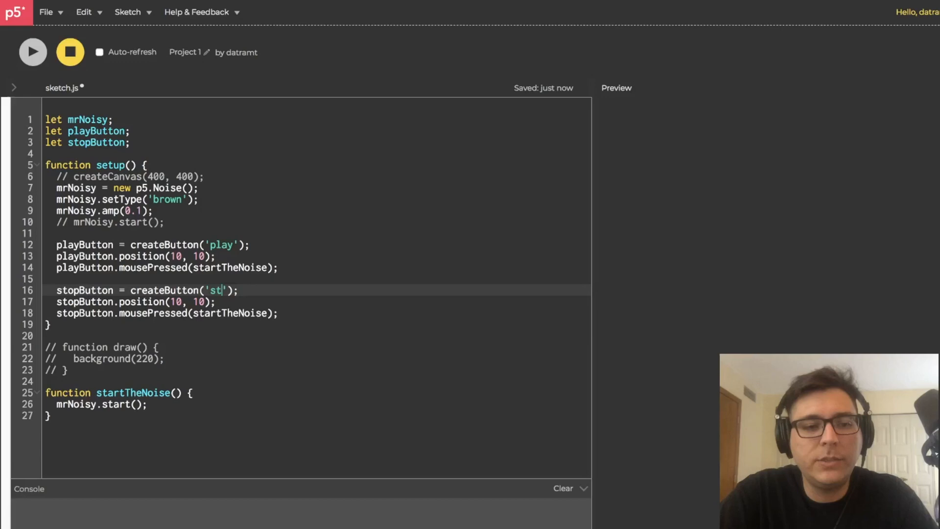
text(op)
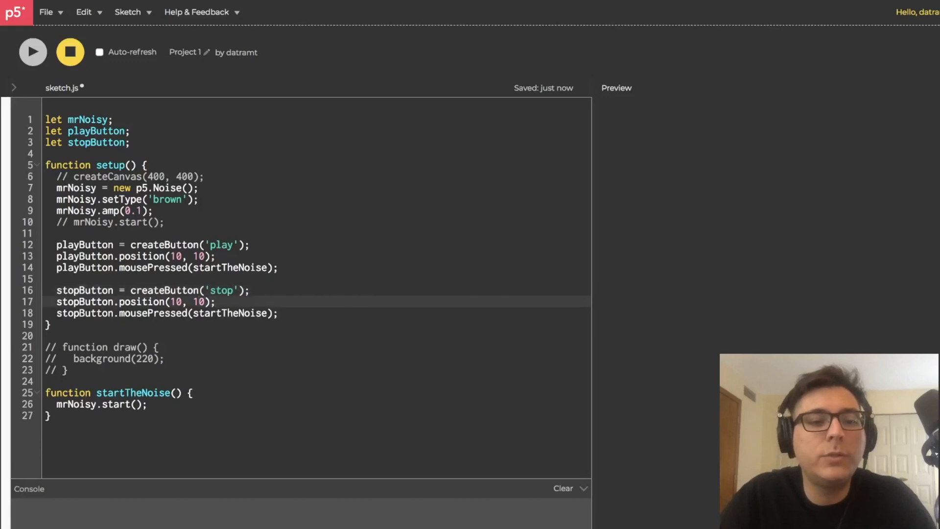
text(30)
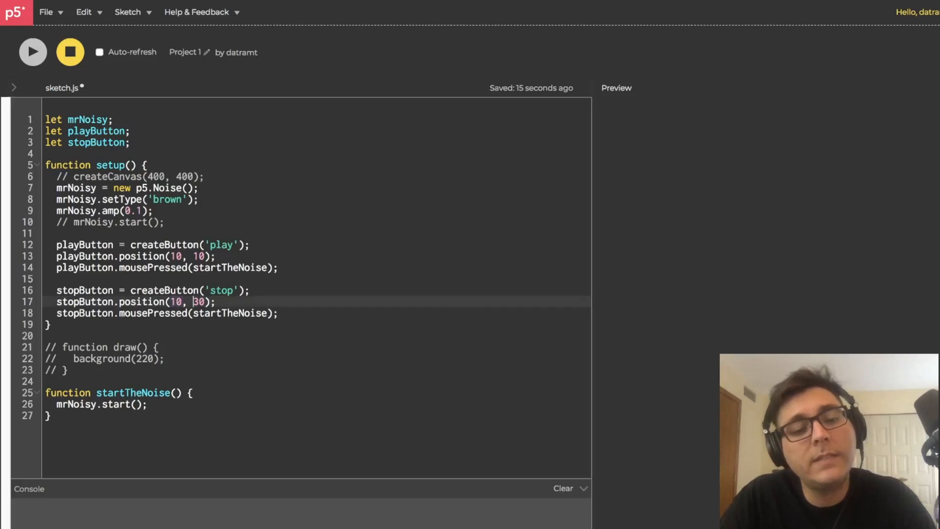
Step: Point the stop button's mousePressed at a new stopTheNoise function that calls mrNoisy.stop()
double_click(200, 301)
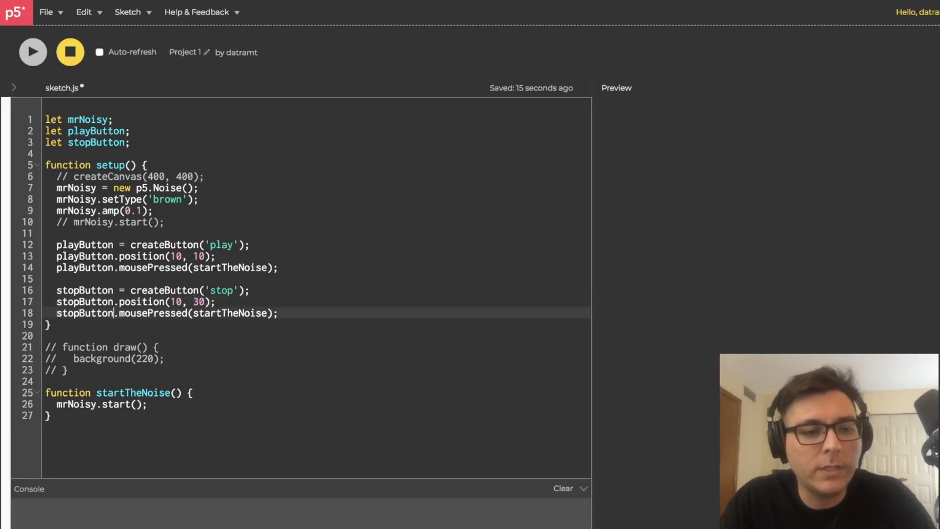
double_click(231, 314)
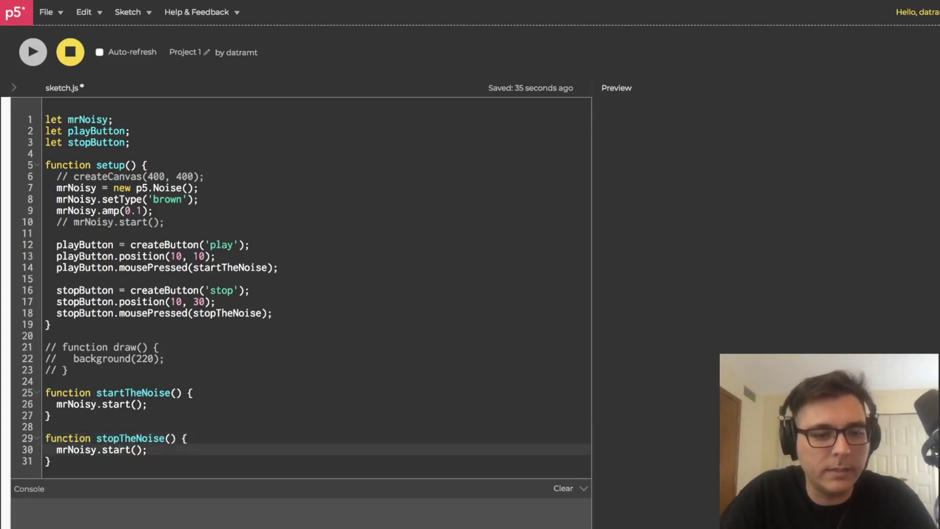
text(stop)
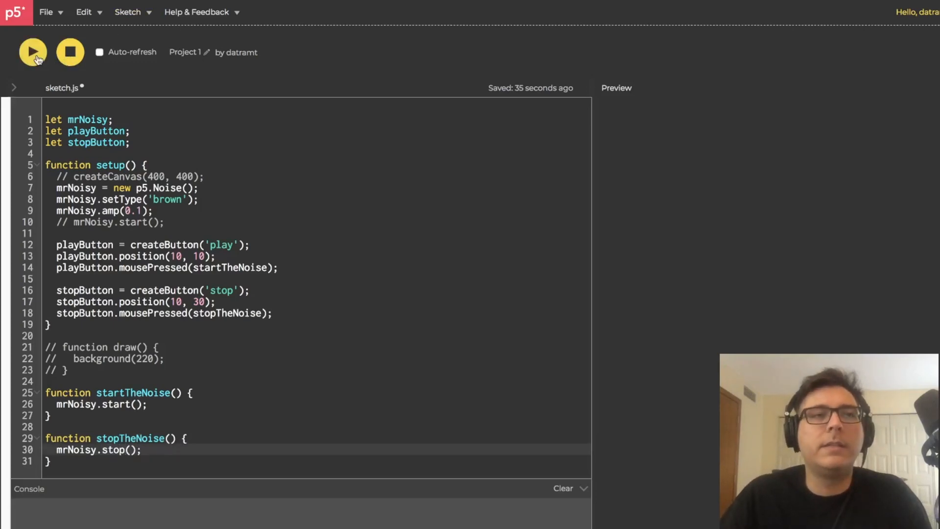
mouse_move(35, 54)
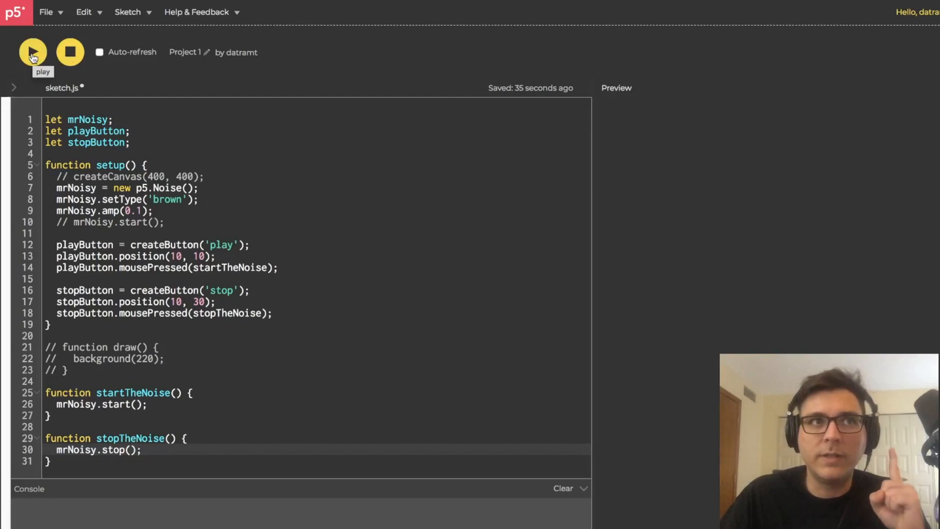
Step: Run the sketch and start the brown noise with the preview's play button
click(34, 51)
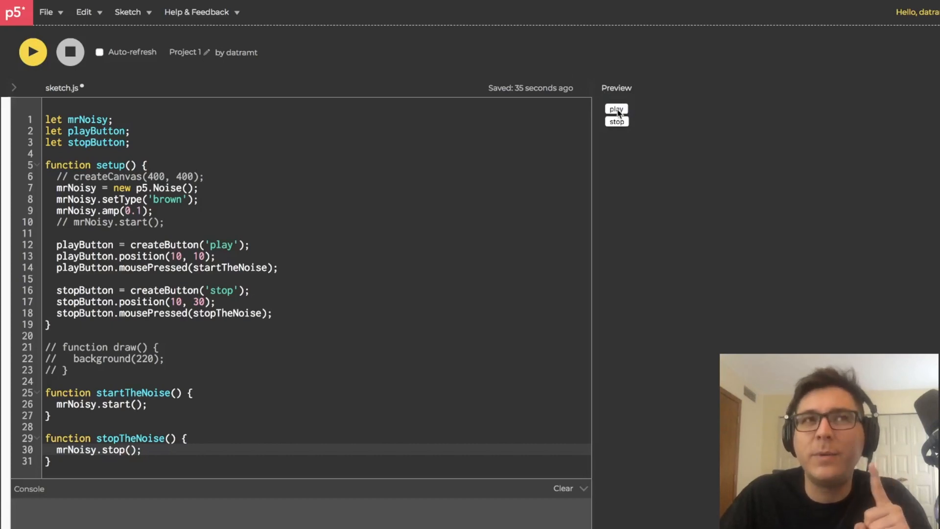
click(617, 122)
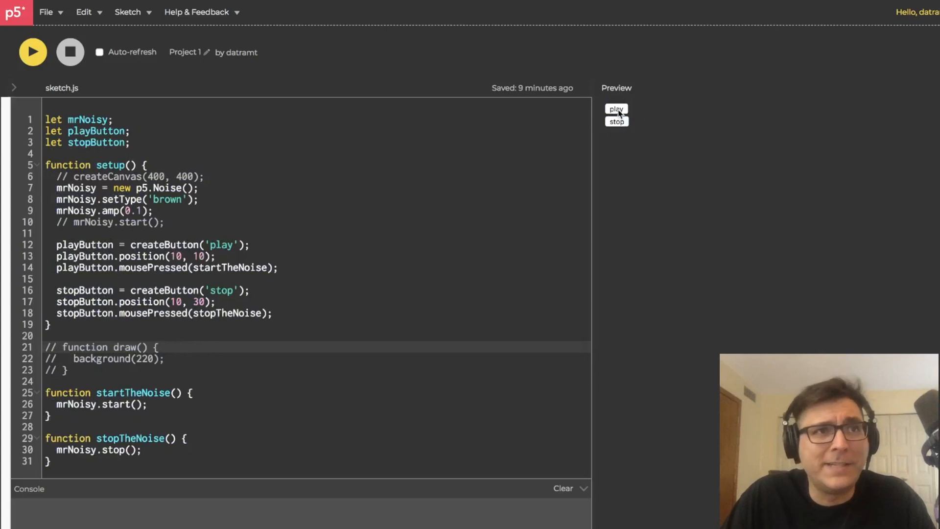
mouse_move(437, 195)
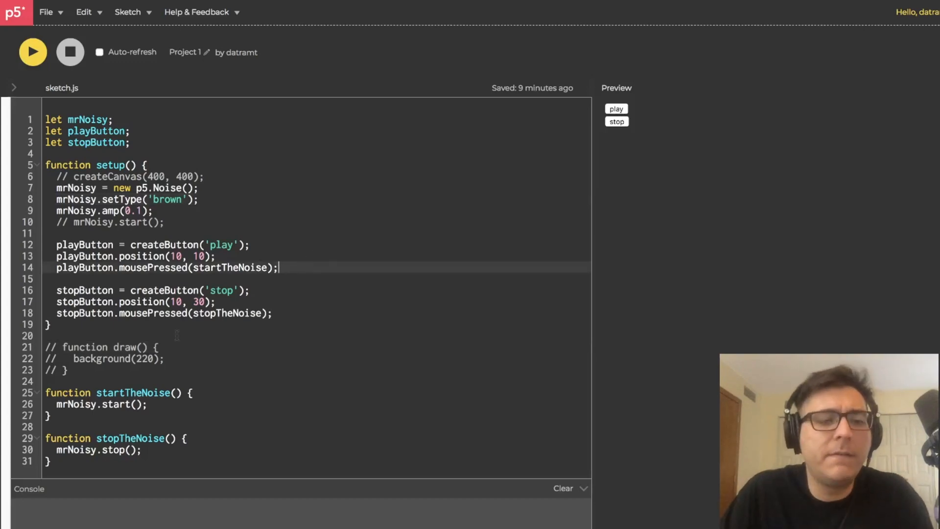
Step: Delete the commented-out lines, merge the three let declarations onto one line, create new p5.Noise('brown') without setType, then run and stop
drag(46, 346, 67, 370)
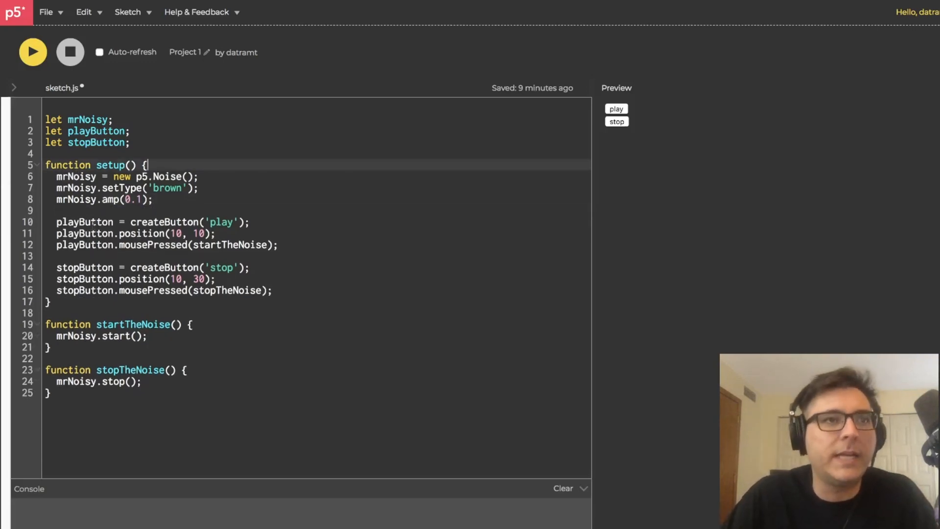
mouse_move(634, 139)
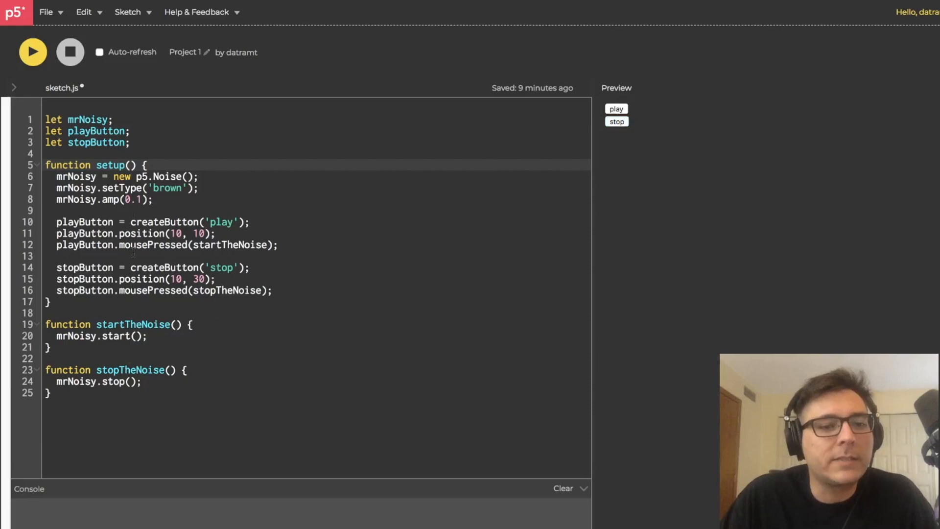
drag(45, 131, 130, 142)
text(, playButton, stopButton)
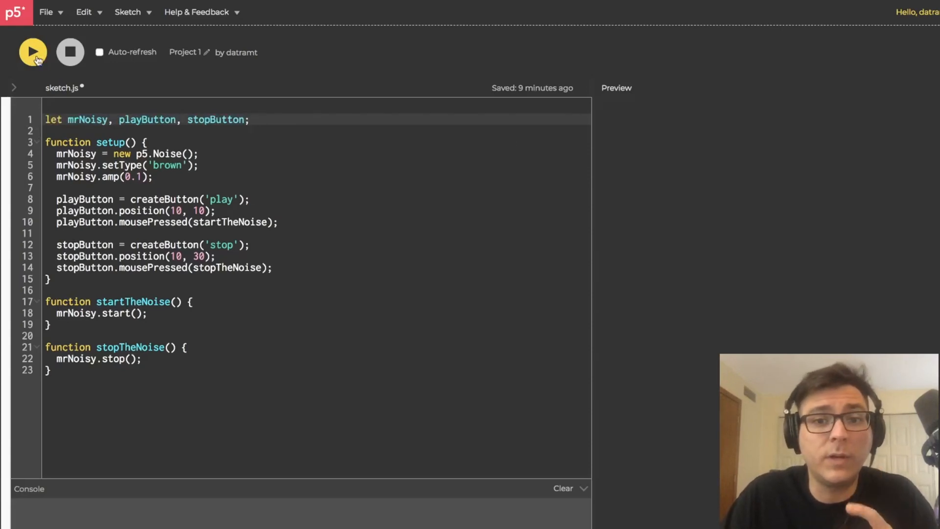
click(33, 52)
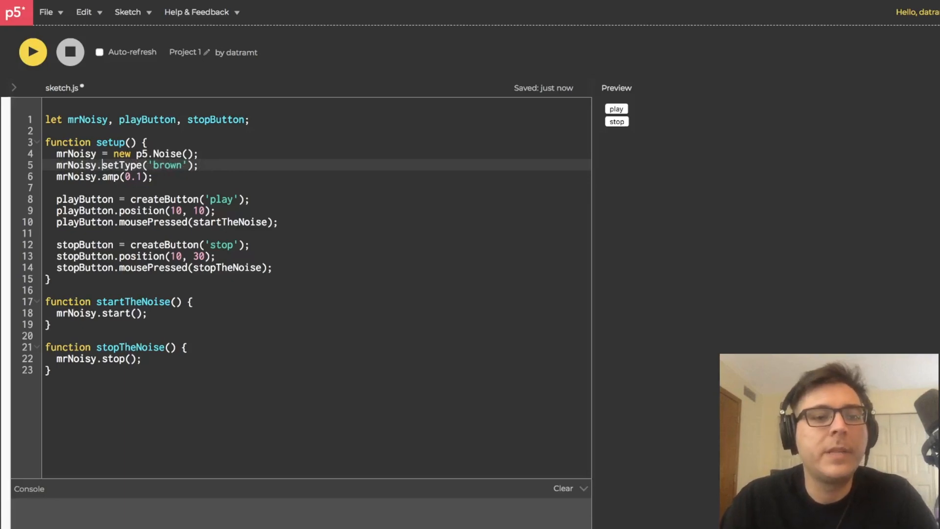
double_click(168, 164)
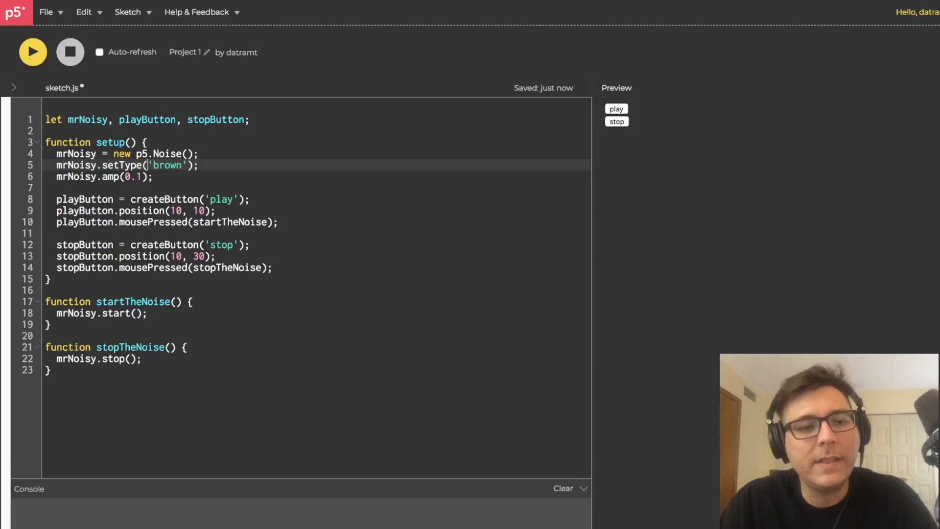
text('brown')
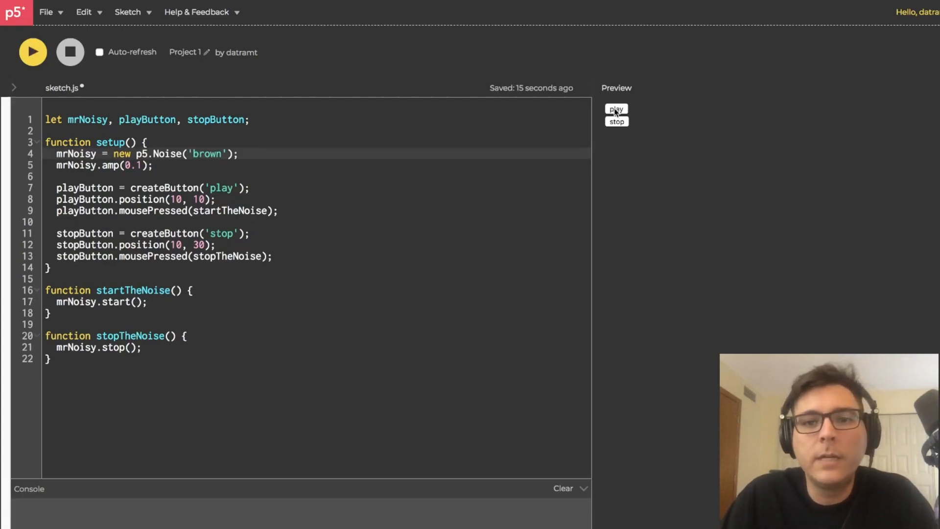
mouse_move(583, 168)
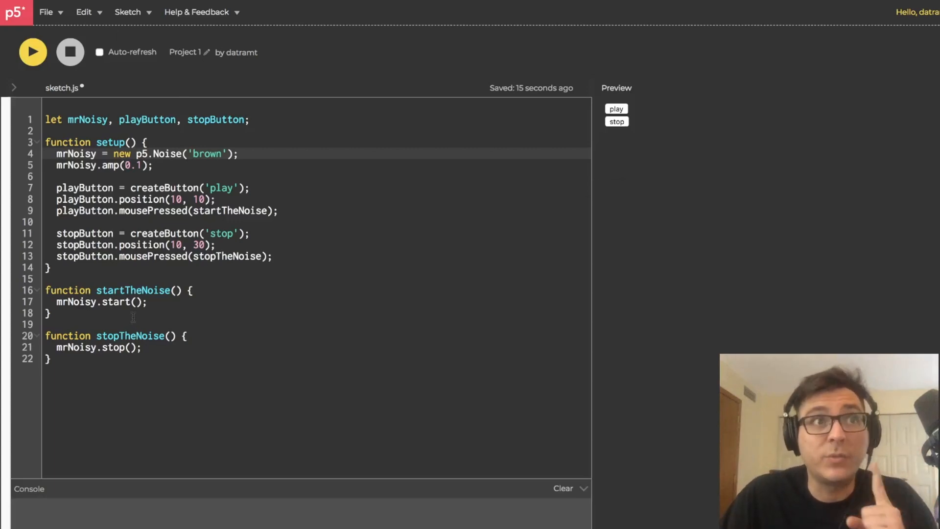
click(71, 52)
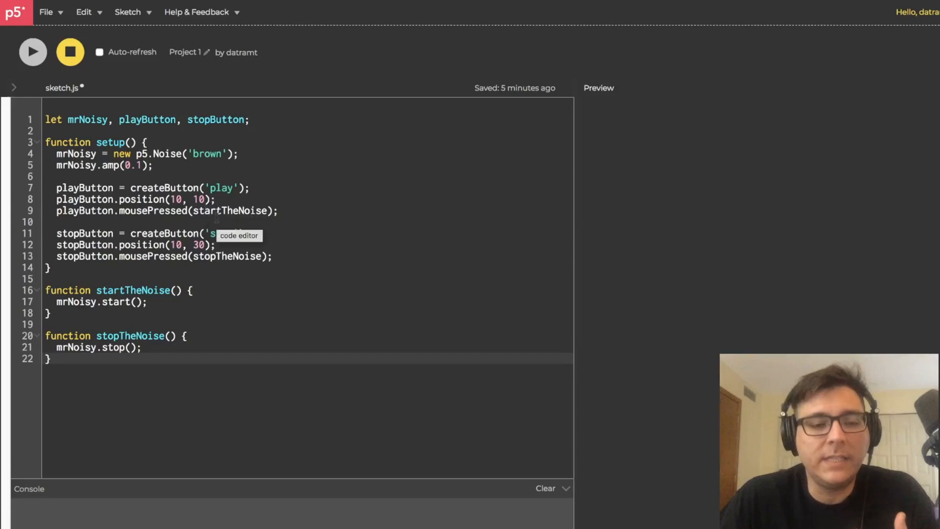
Step: Select the entire startTheNoise function block at the bottom of the sketch and cut it
double_click(231, 211)
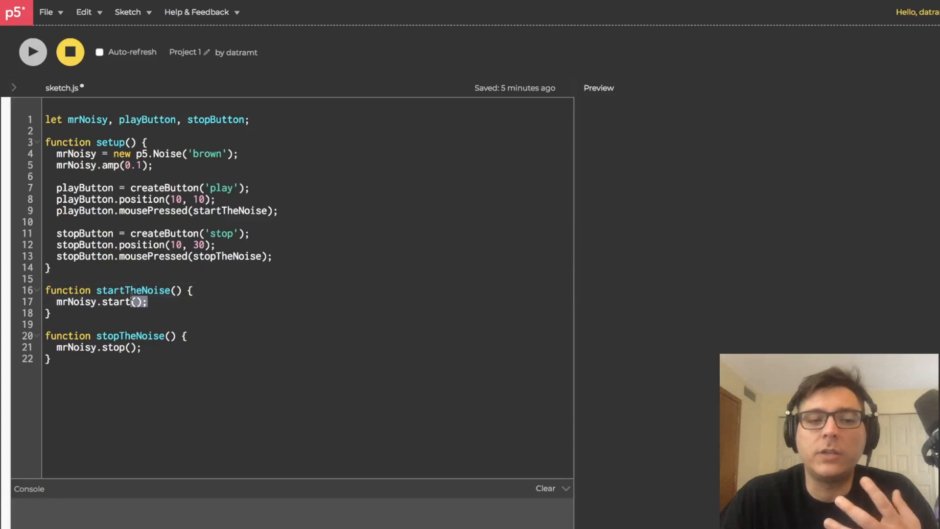
double_click(226, 257)
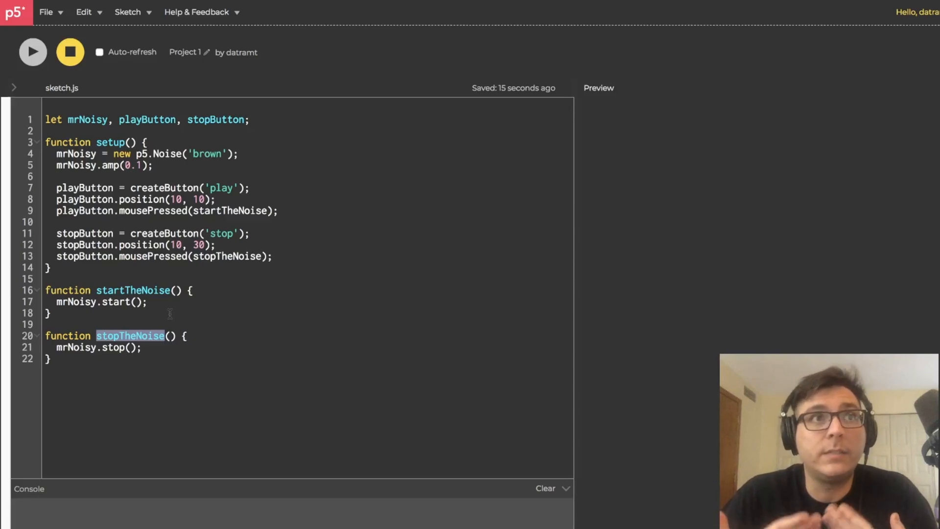
click(49, 313)
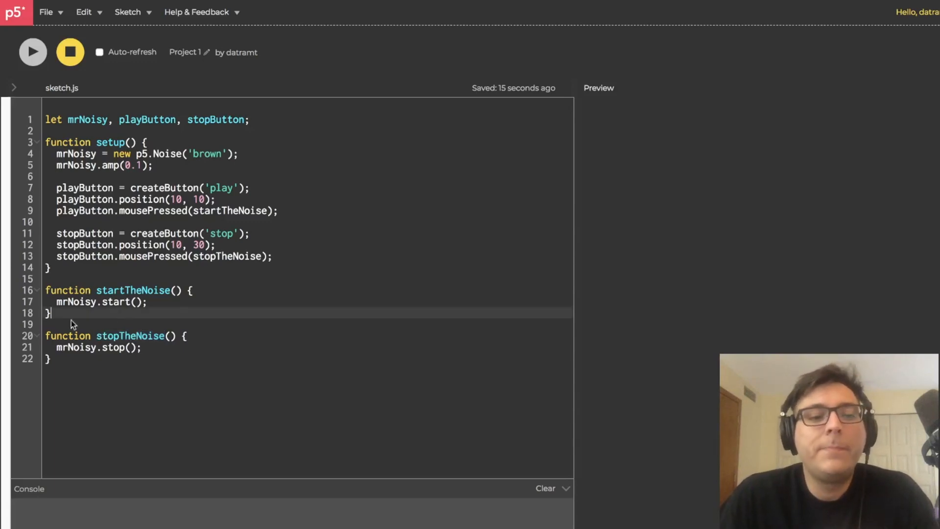
drag(45, 290, 51, 312)
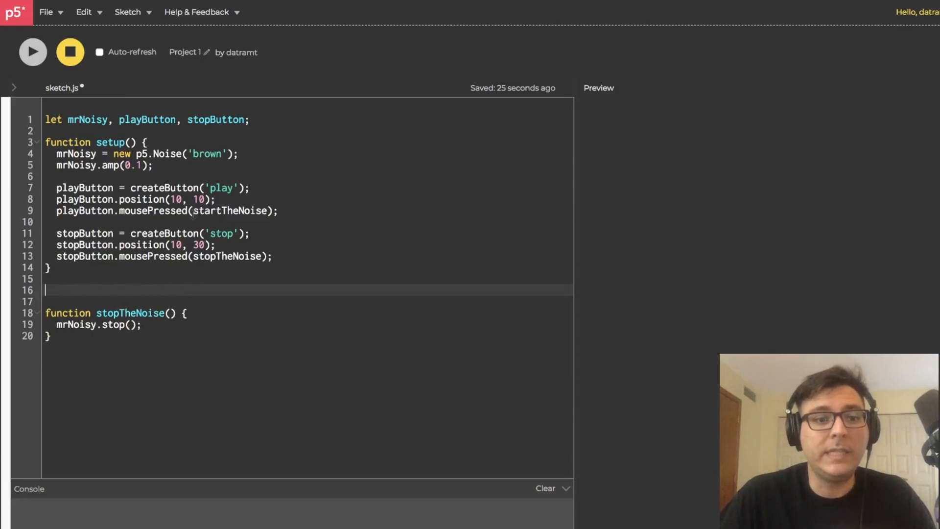
Step: Inline the handler functions inside each button's mousePressed call and rerun the sketch
double_click(229, 210)
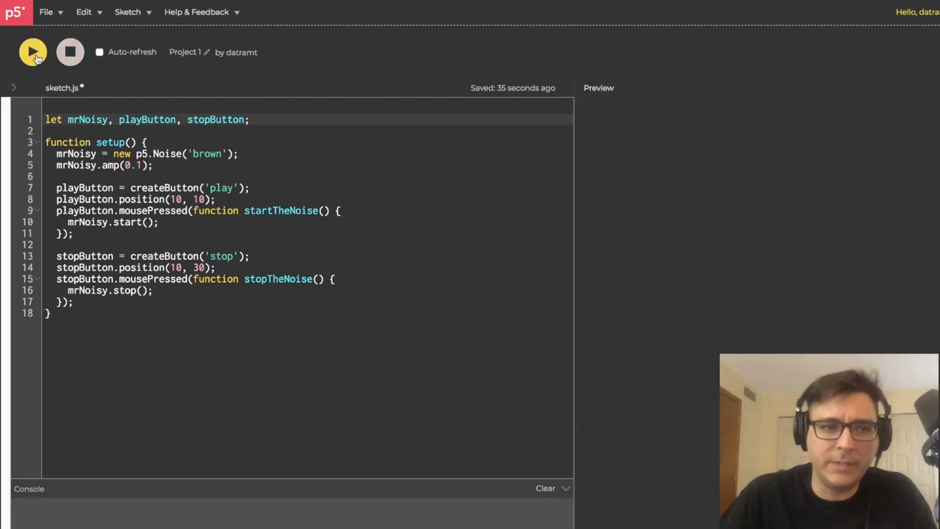
click(33, 51)
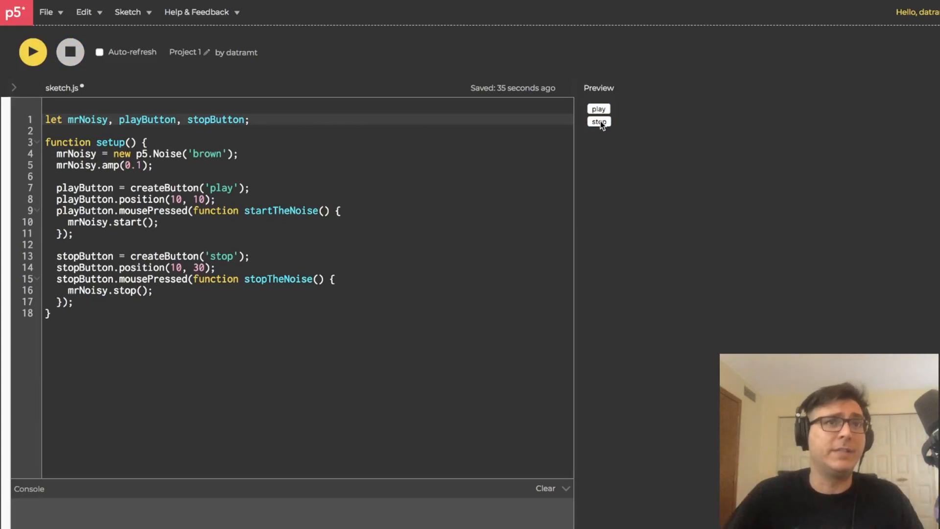
mouse_move(563, 204)
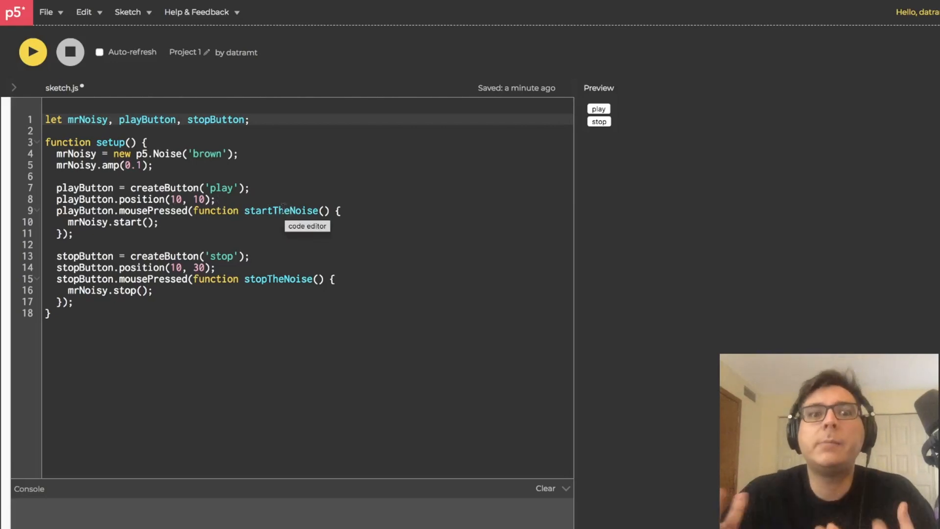
double_click(280, 210)
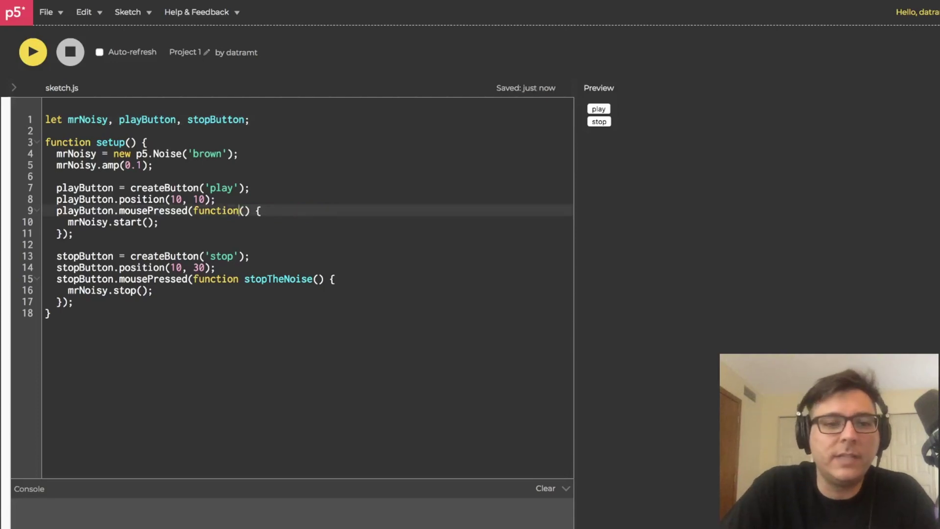
double_click(278, 279)
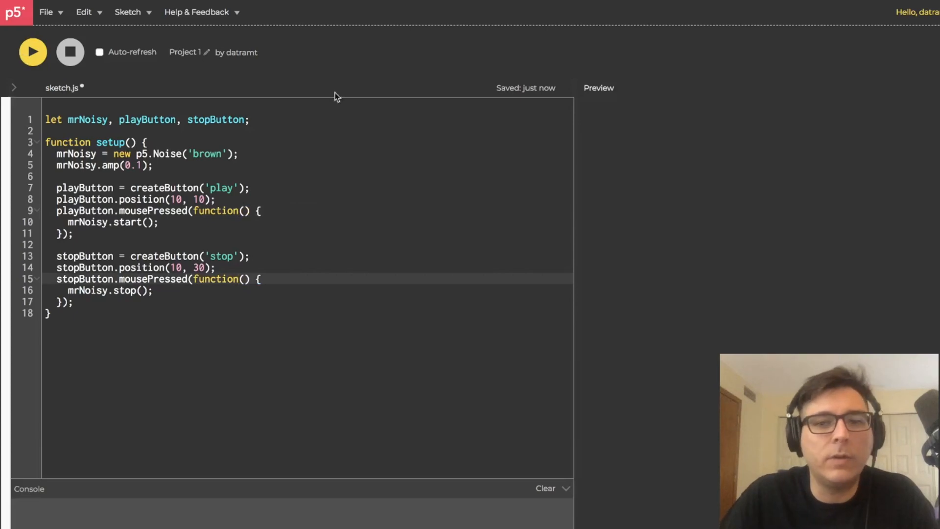
click(33, 51)
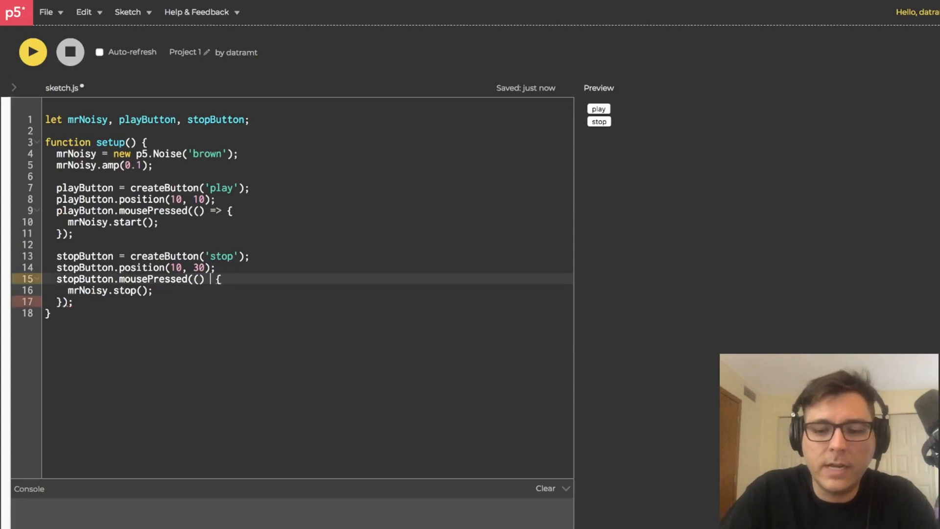
Step: Convert both mousePressed callbacks from function() to one-line () => arrow functions
text(=>)
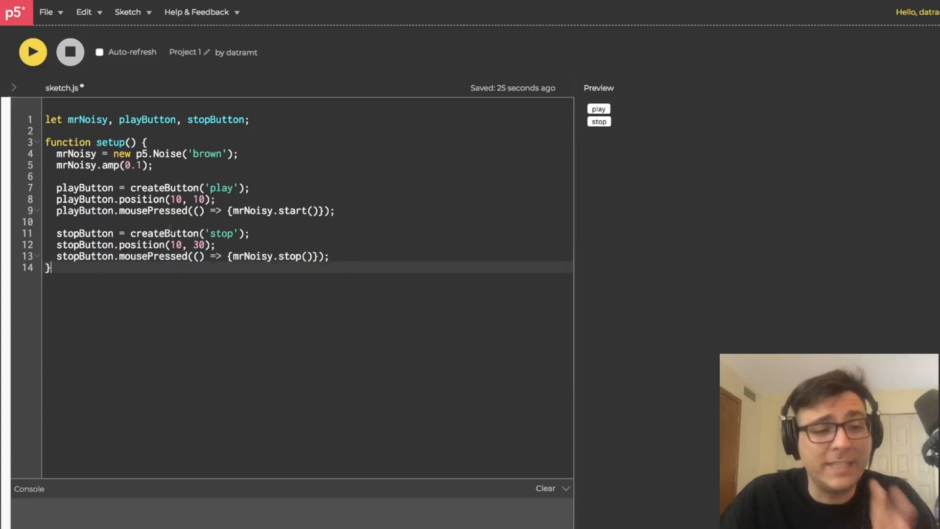
mouse_move(158, 218)
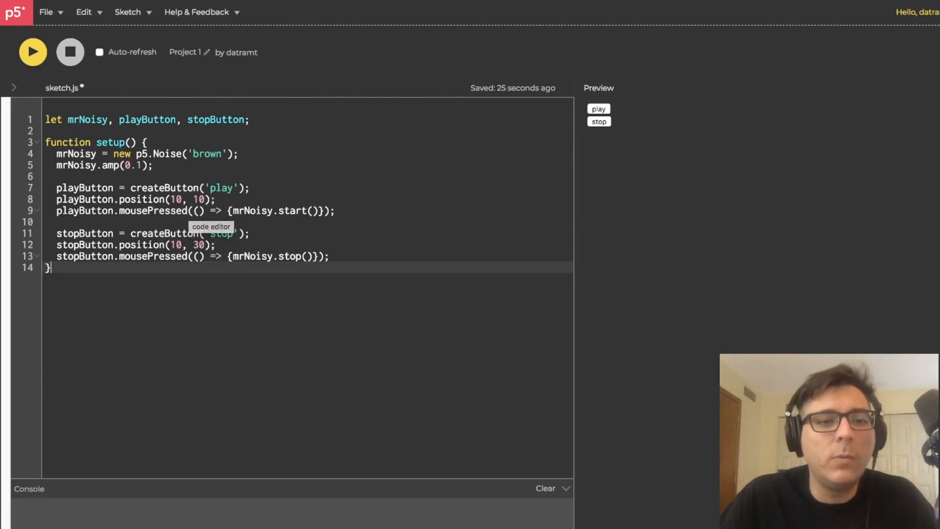
Step: Join createButton().position().mousePressed() into one chained line per button, then begin splitting the global declaration
drag(56, 188, 213, 199)
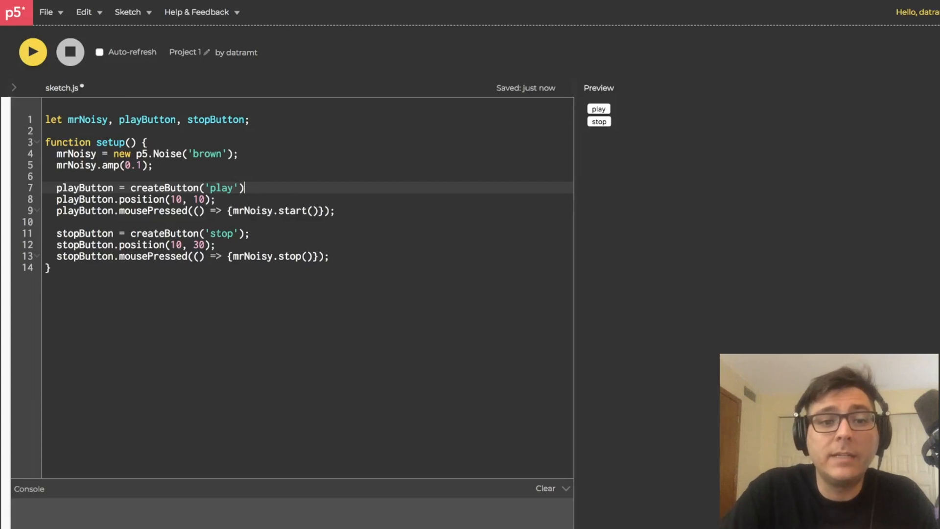
text(.)
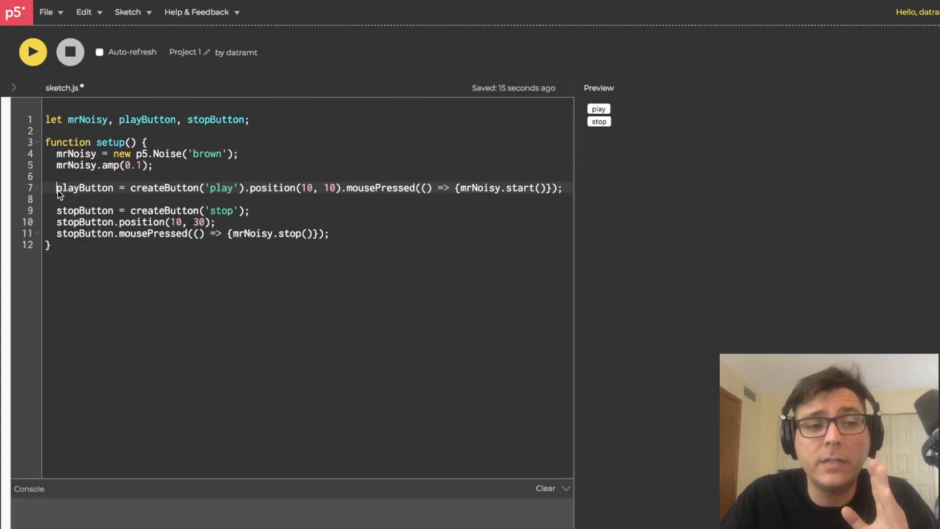
double_click(161, 188)
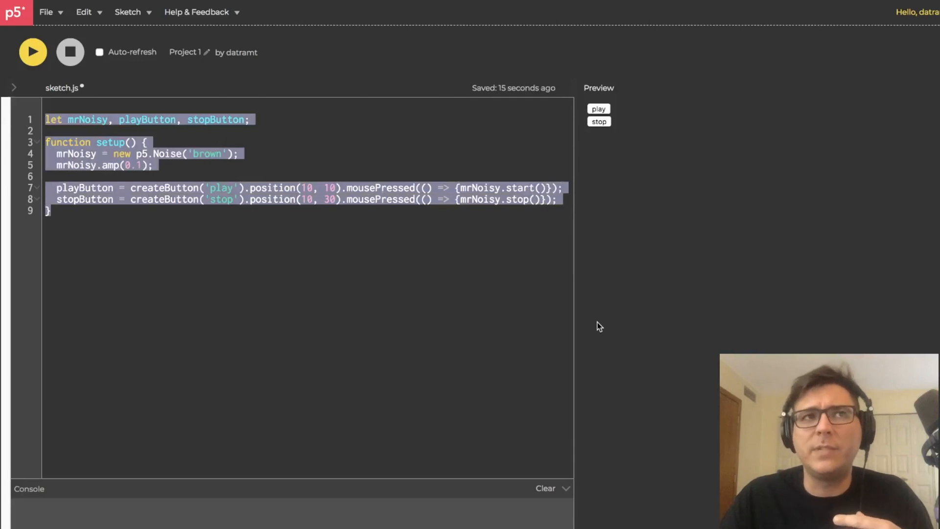
mouse_move(182, 228)
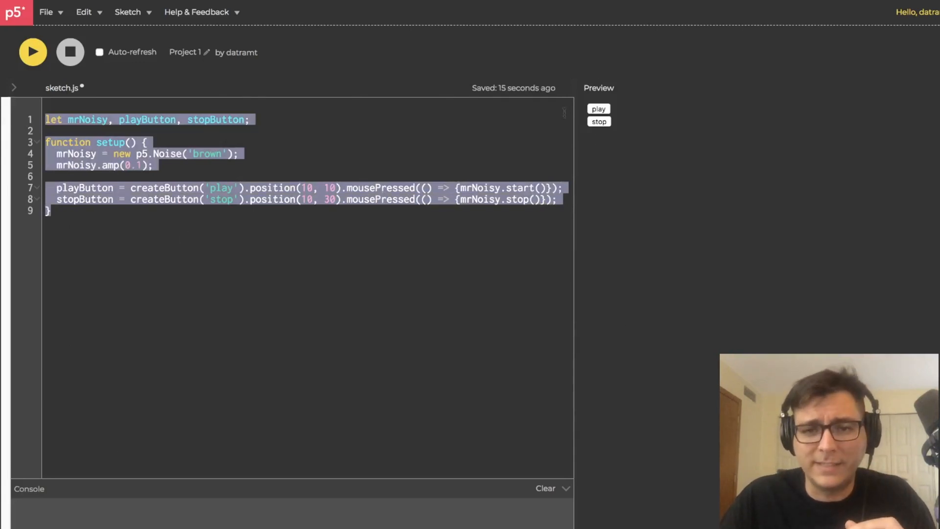
click(54, 200)
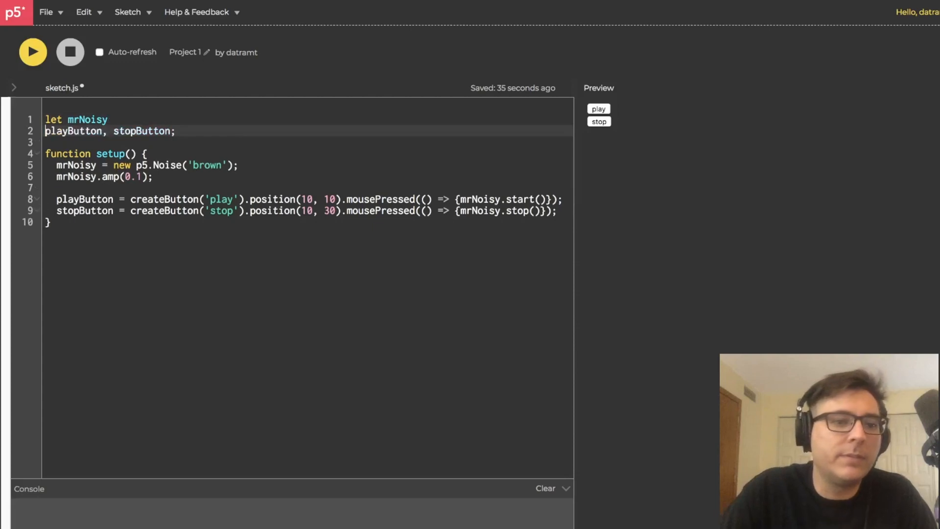
Step: Declare the noise object and buttons with separate let lines, commented '//noise' and '//dom element'
text(let)
click(76, 119)
text(;)
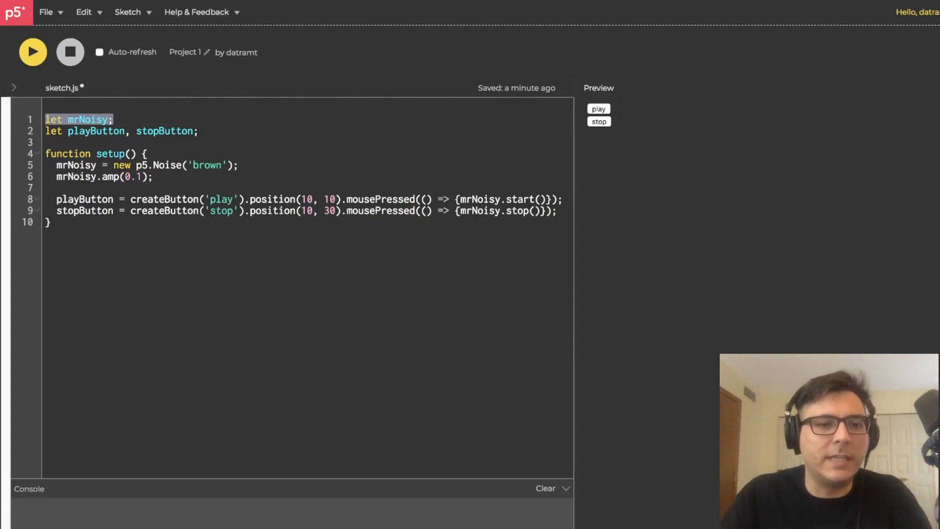
click(114, 120)
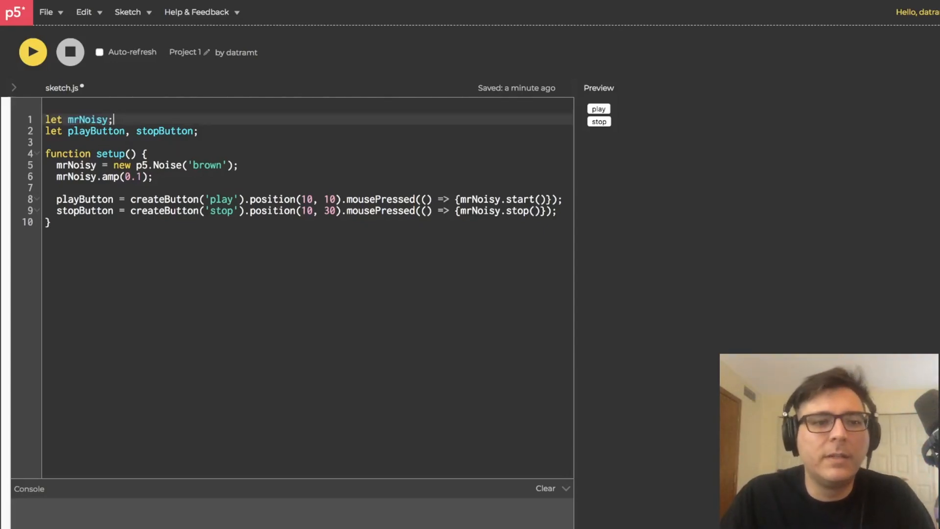
text(//)
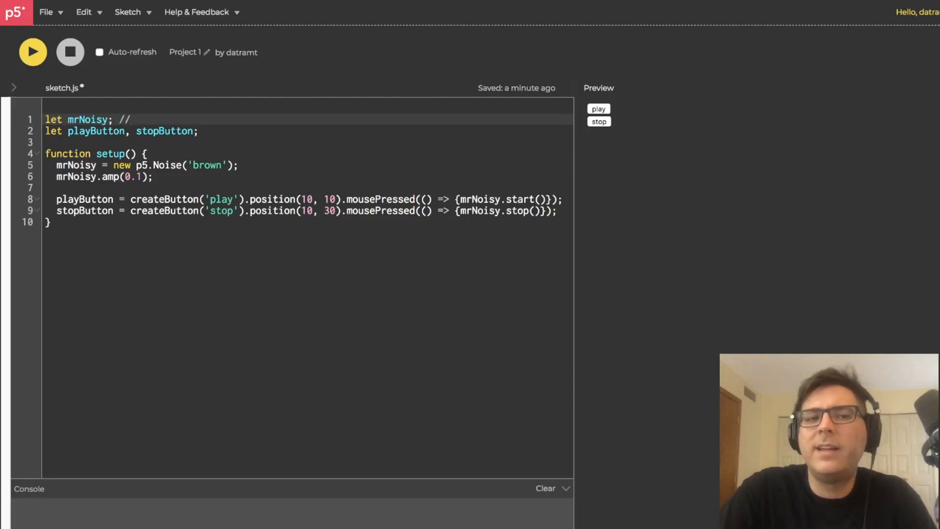
text(noise object)
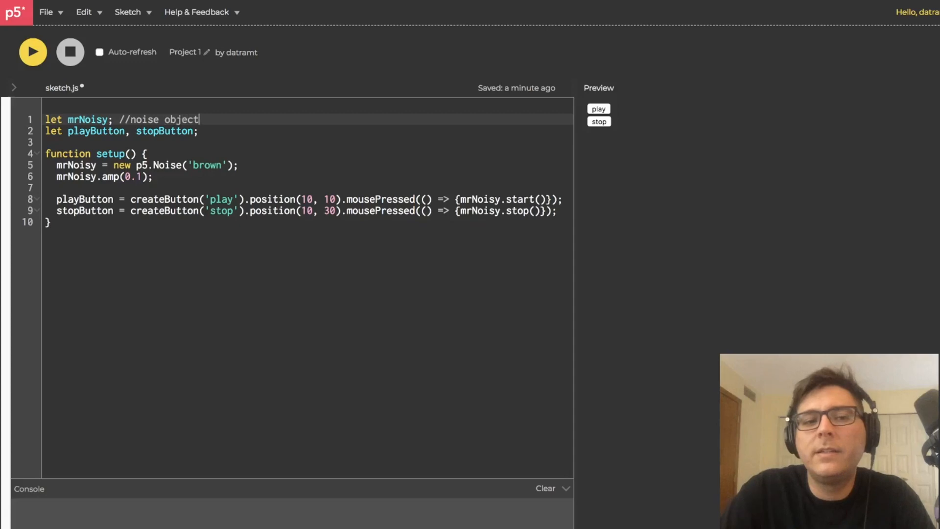
text(//)
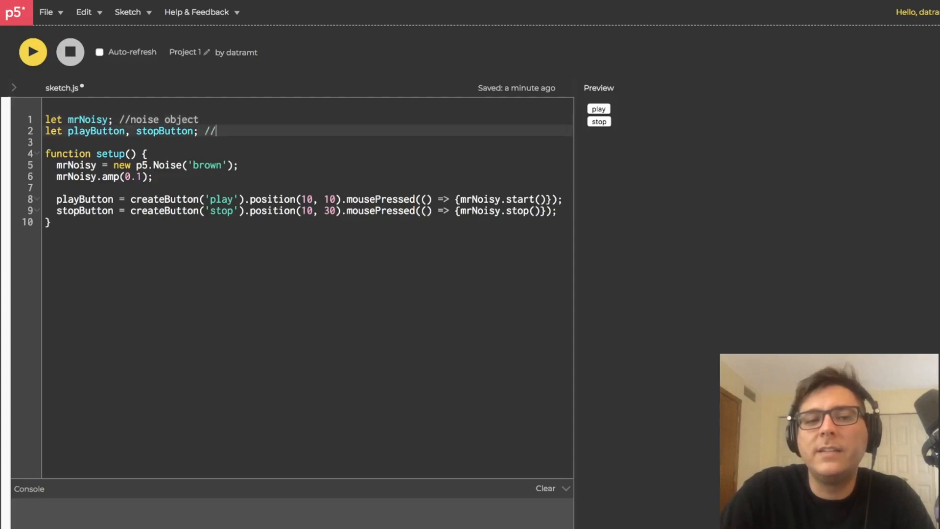
text(dom ele)
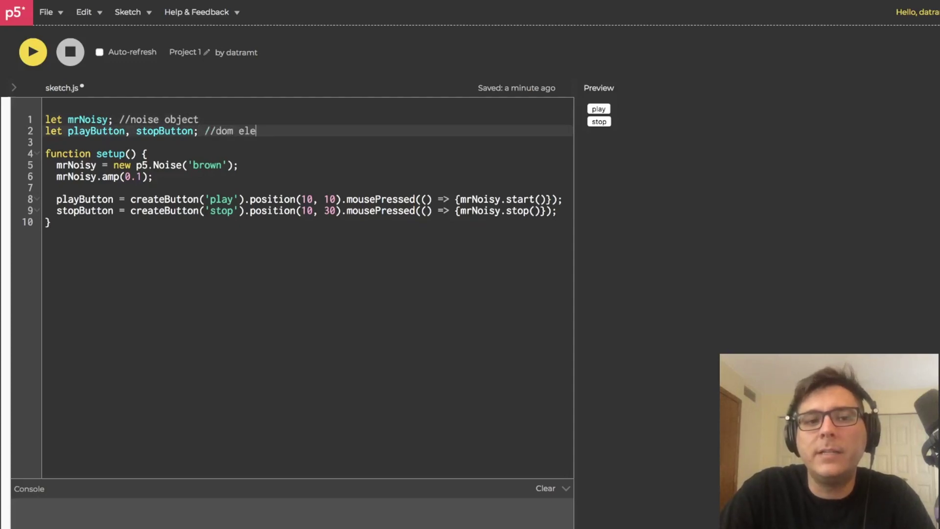
text(ment)
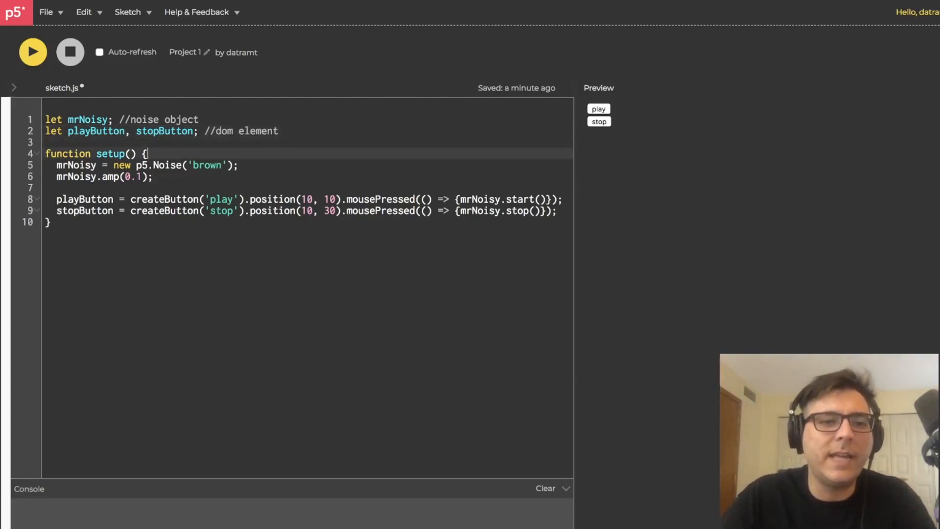
Step: Comment setup sections as '//assign & init p5 sound object' and '//assign & init buttons'
text(//)
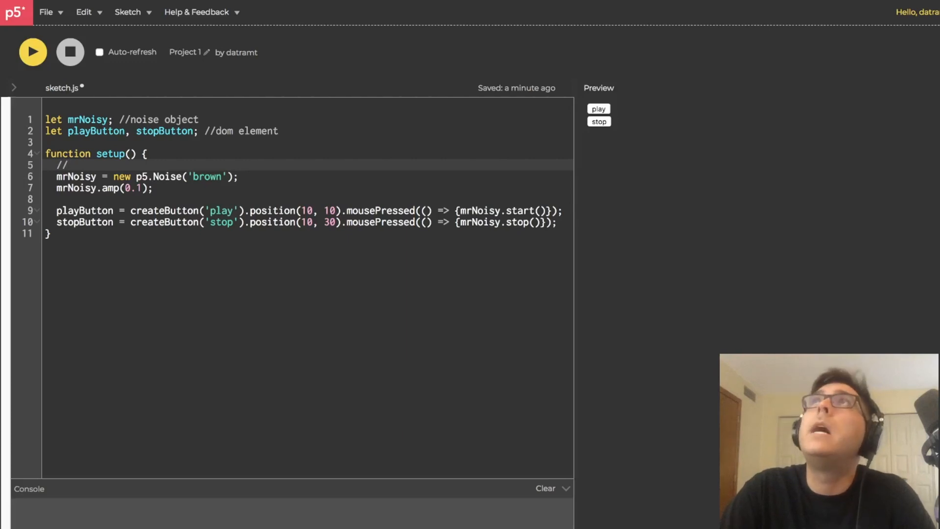
text(assign)
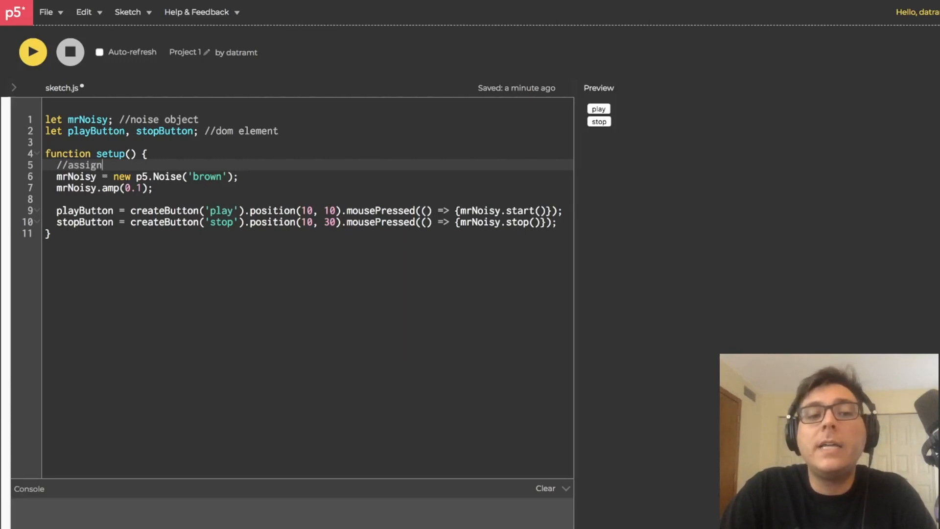
text(and)
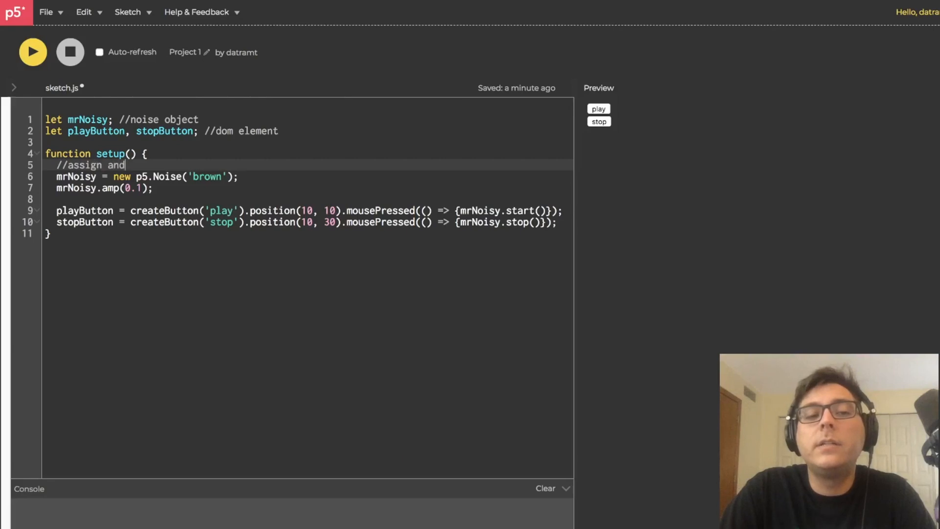
text(&)
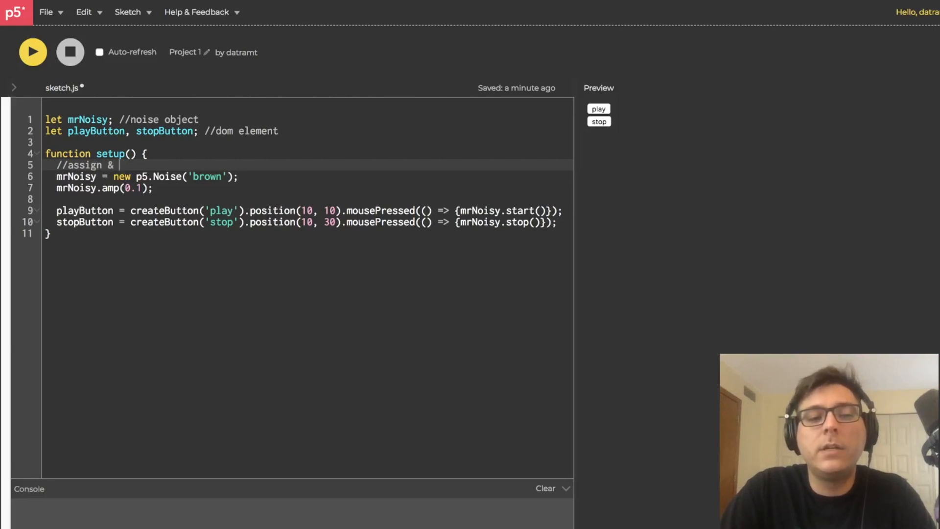
text(init)
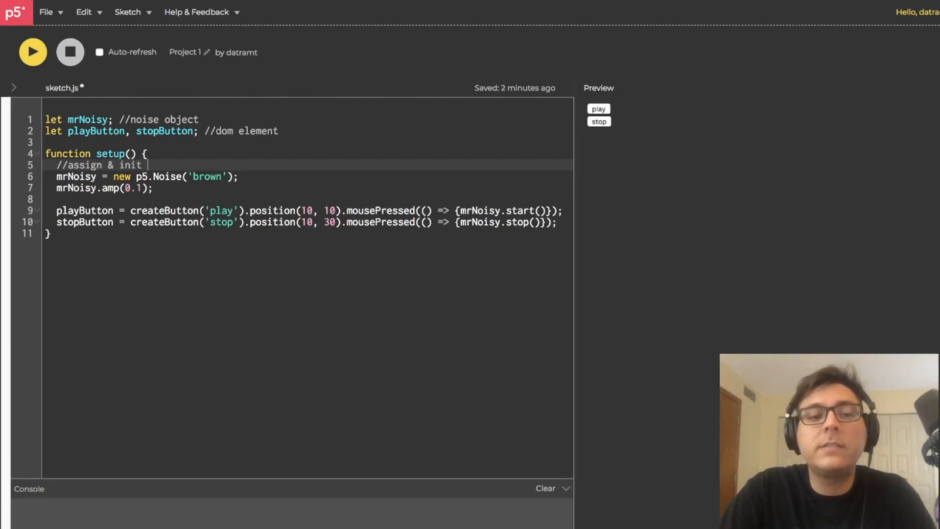
text(p)
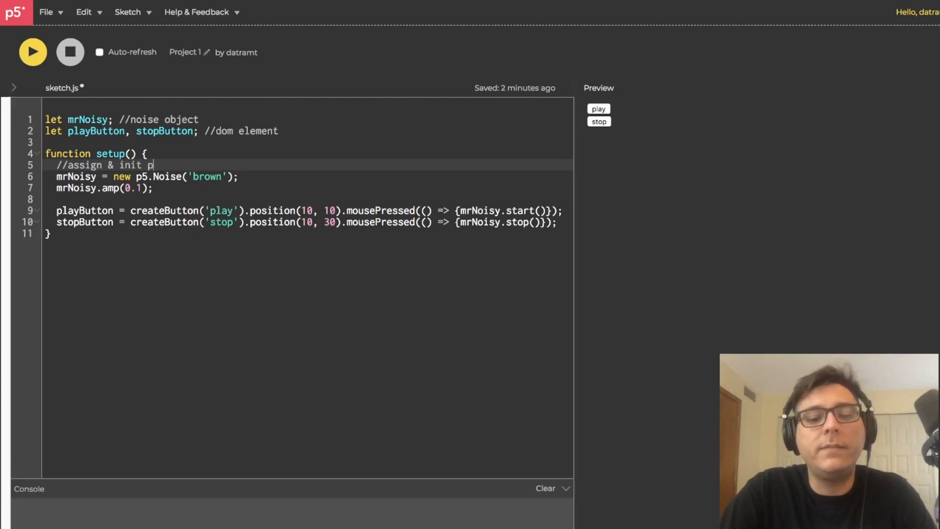
text(5 sound object)
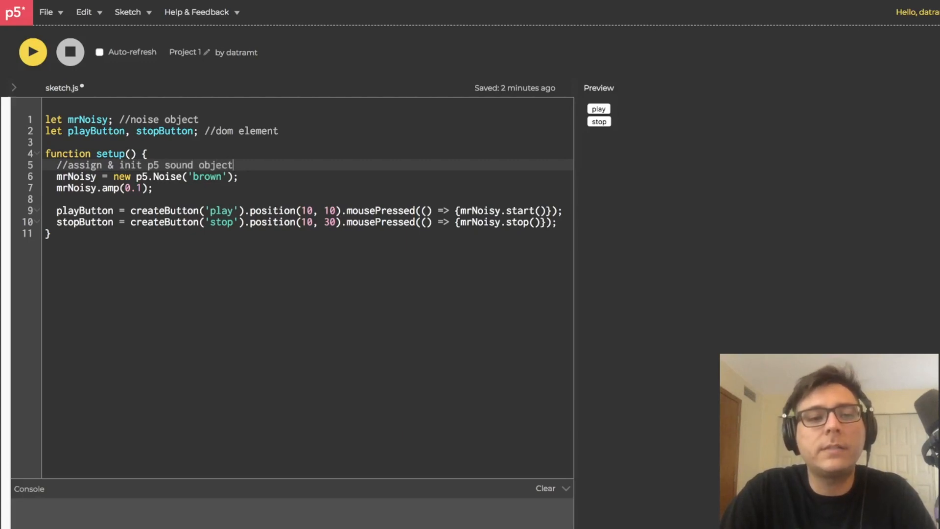
key(Enter)
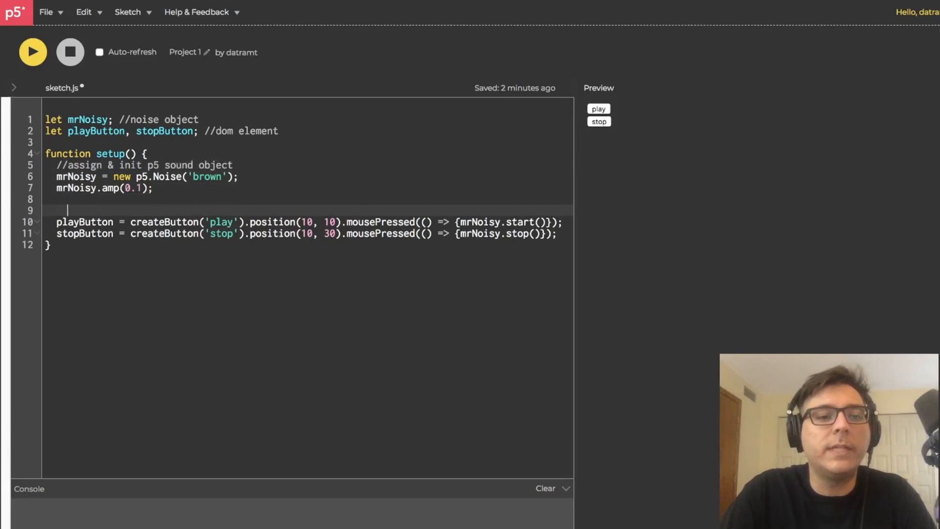
text(//assign)
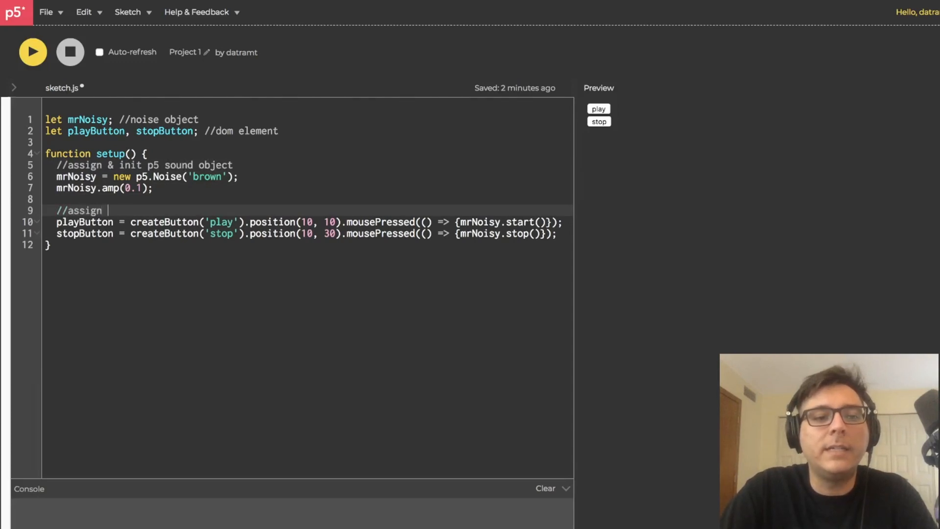
text(& init)
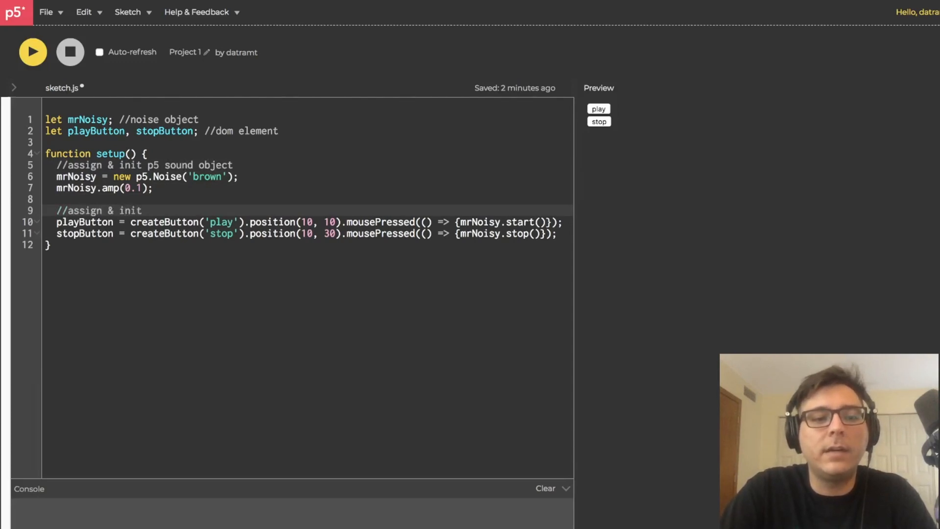
text(buttons)
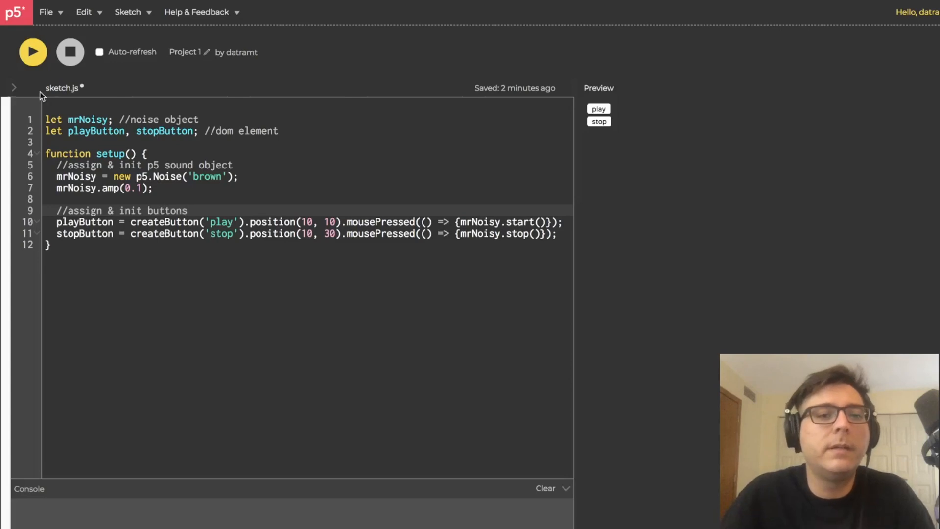
mouse_move(198, 334)
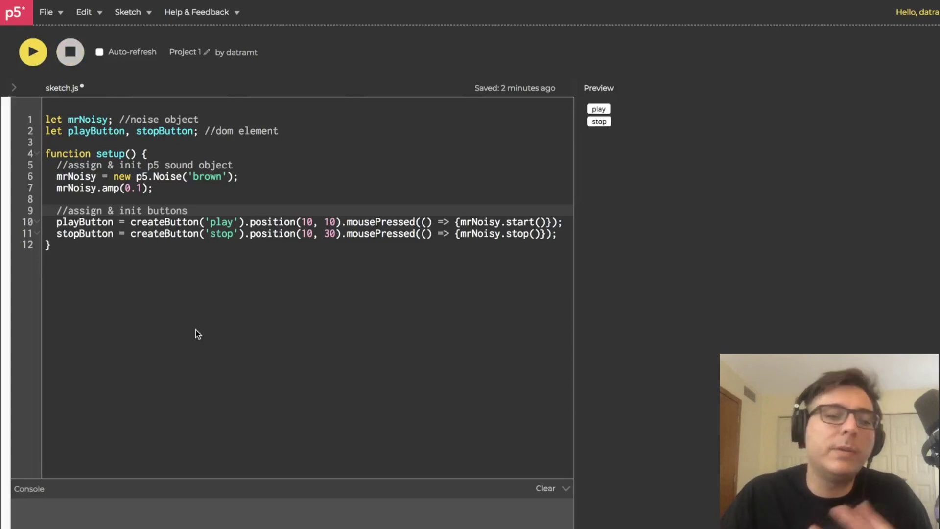
Step: Select the entire sketch code with Ctrl+A
key(ctrl+a)
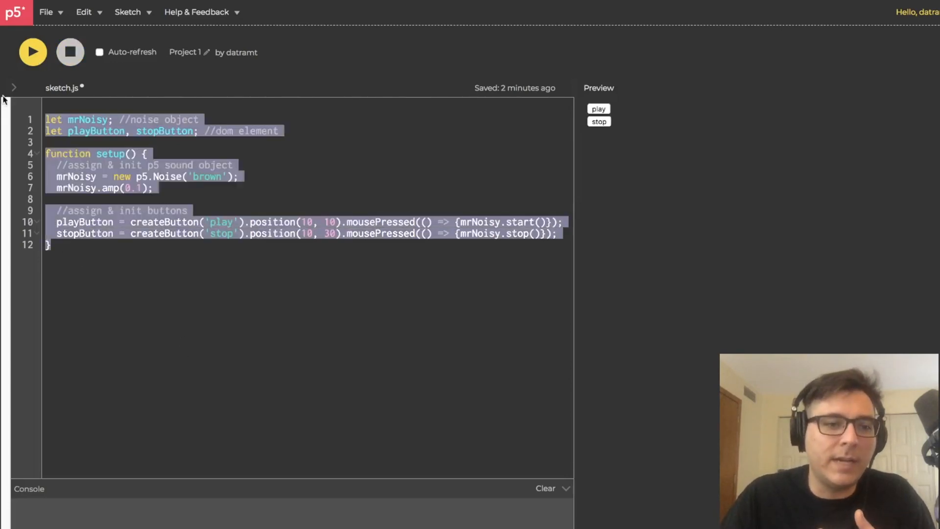
click(96, 283)
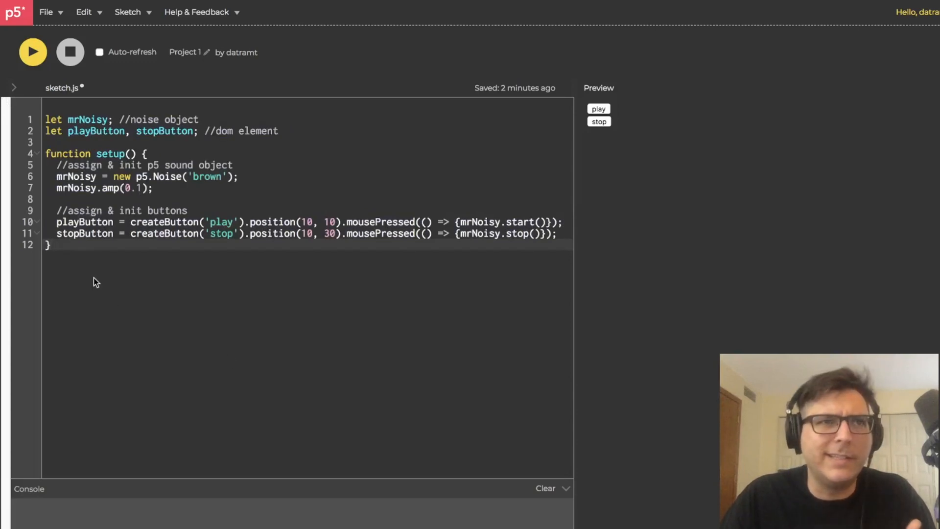
key(ctrl+a)
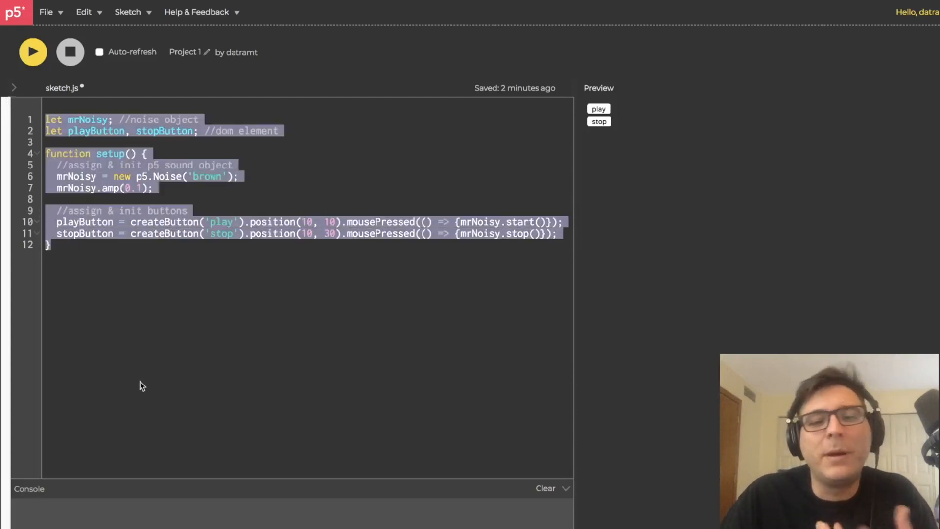